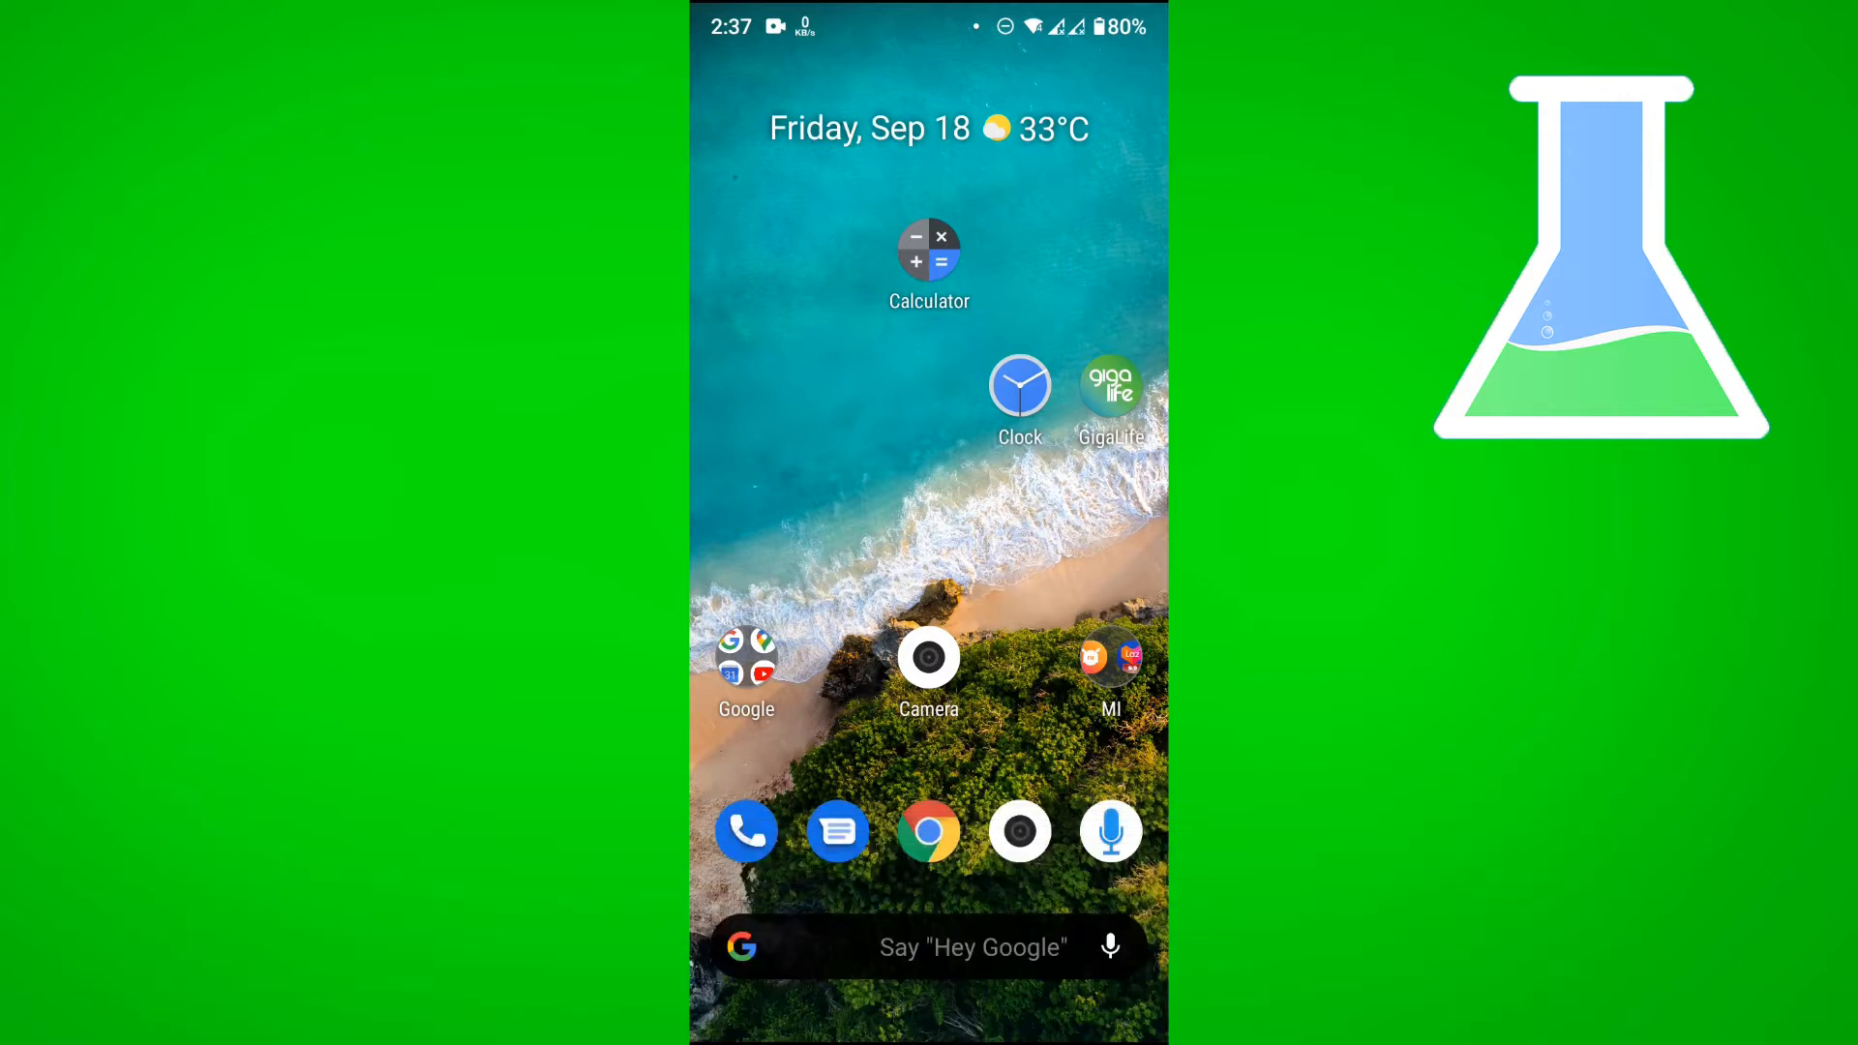
Launch Chrome from the home screen dock onto its Google new-tab page.
{"action": "scroll", "scroll_direction": "left", "scroll_amount": 3}
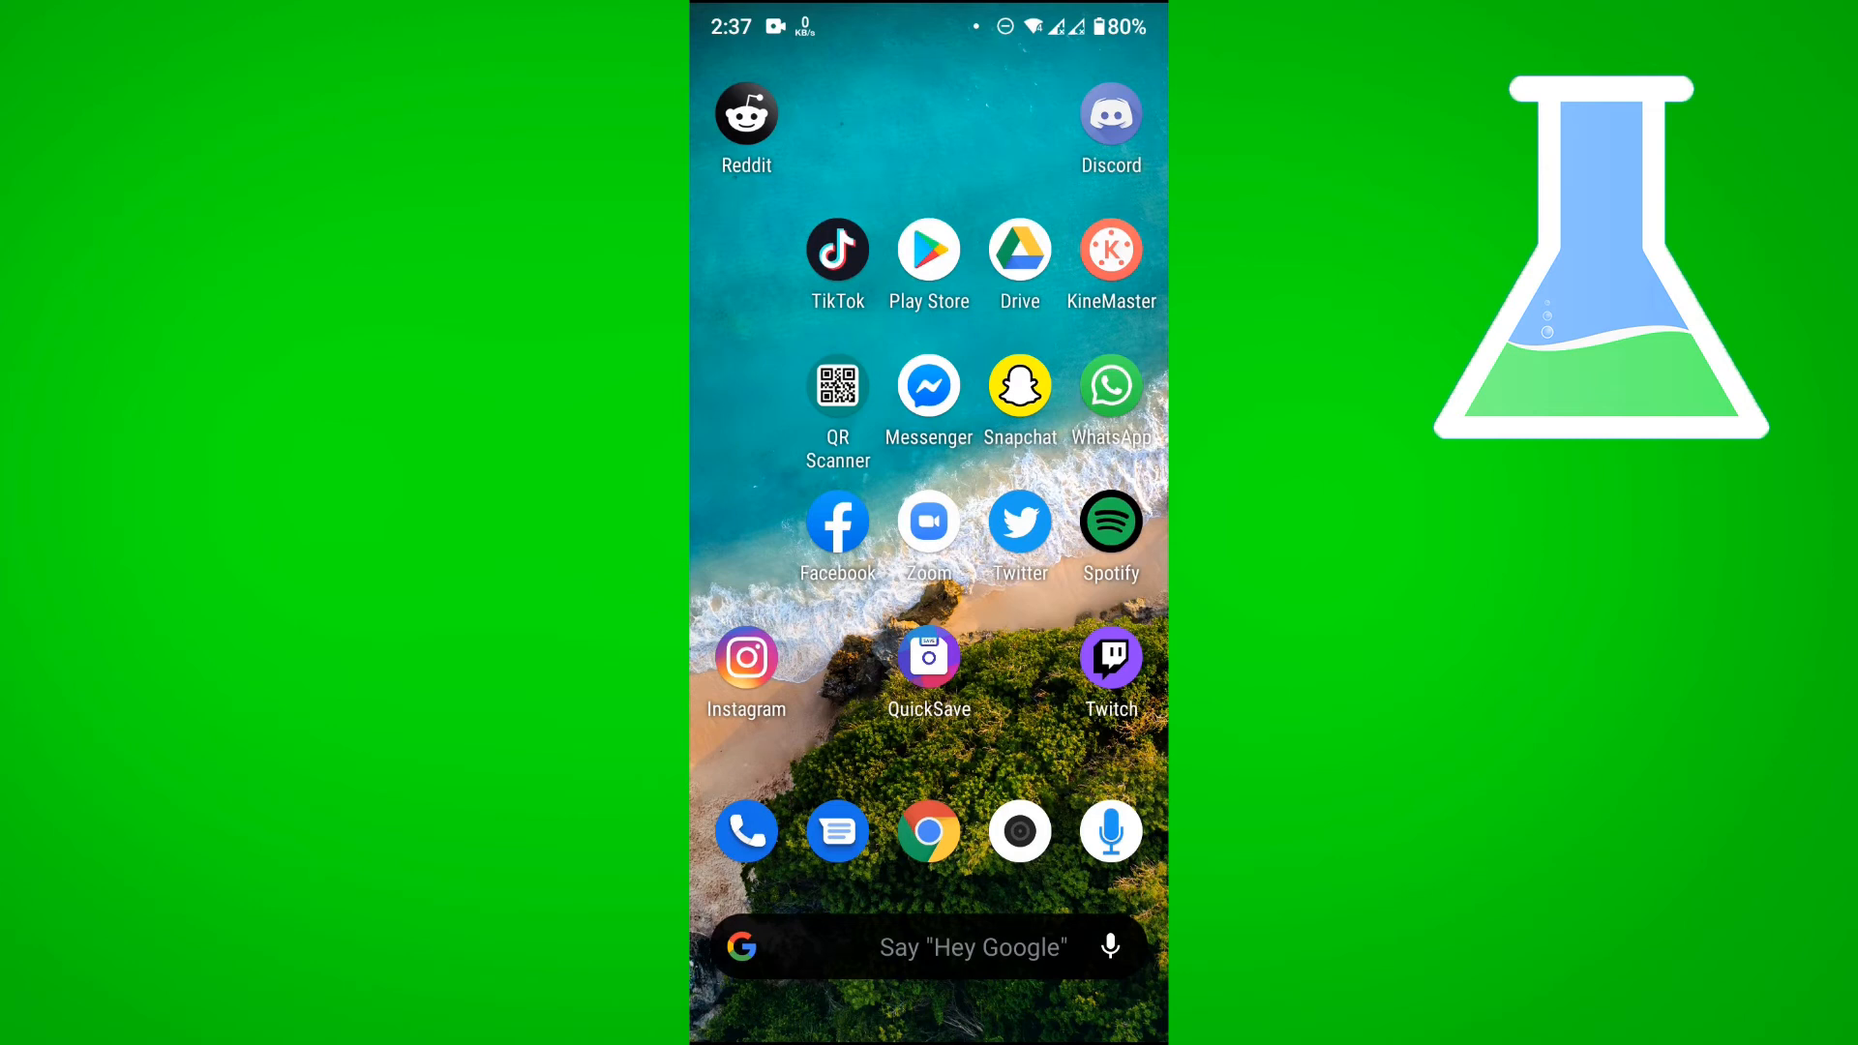
{"action": "left_click", "coordinate": [929, 830]}
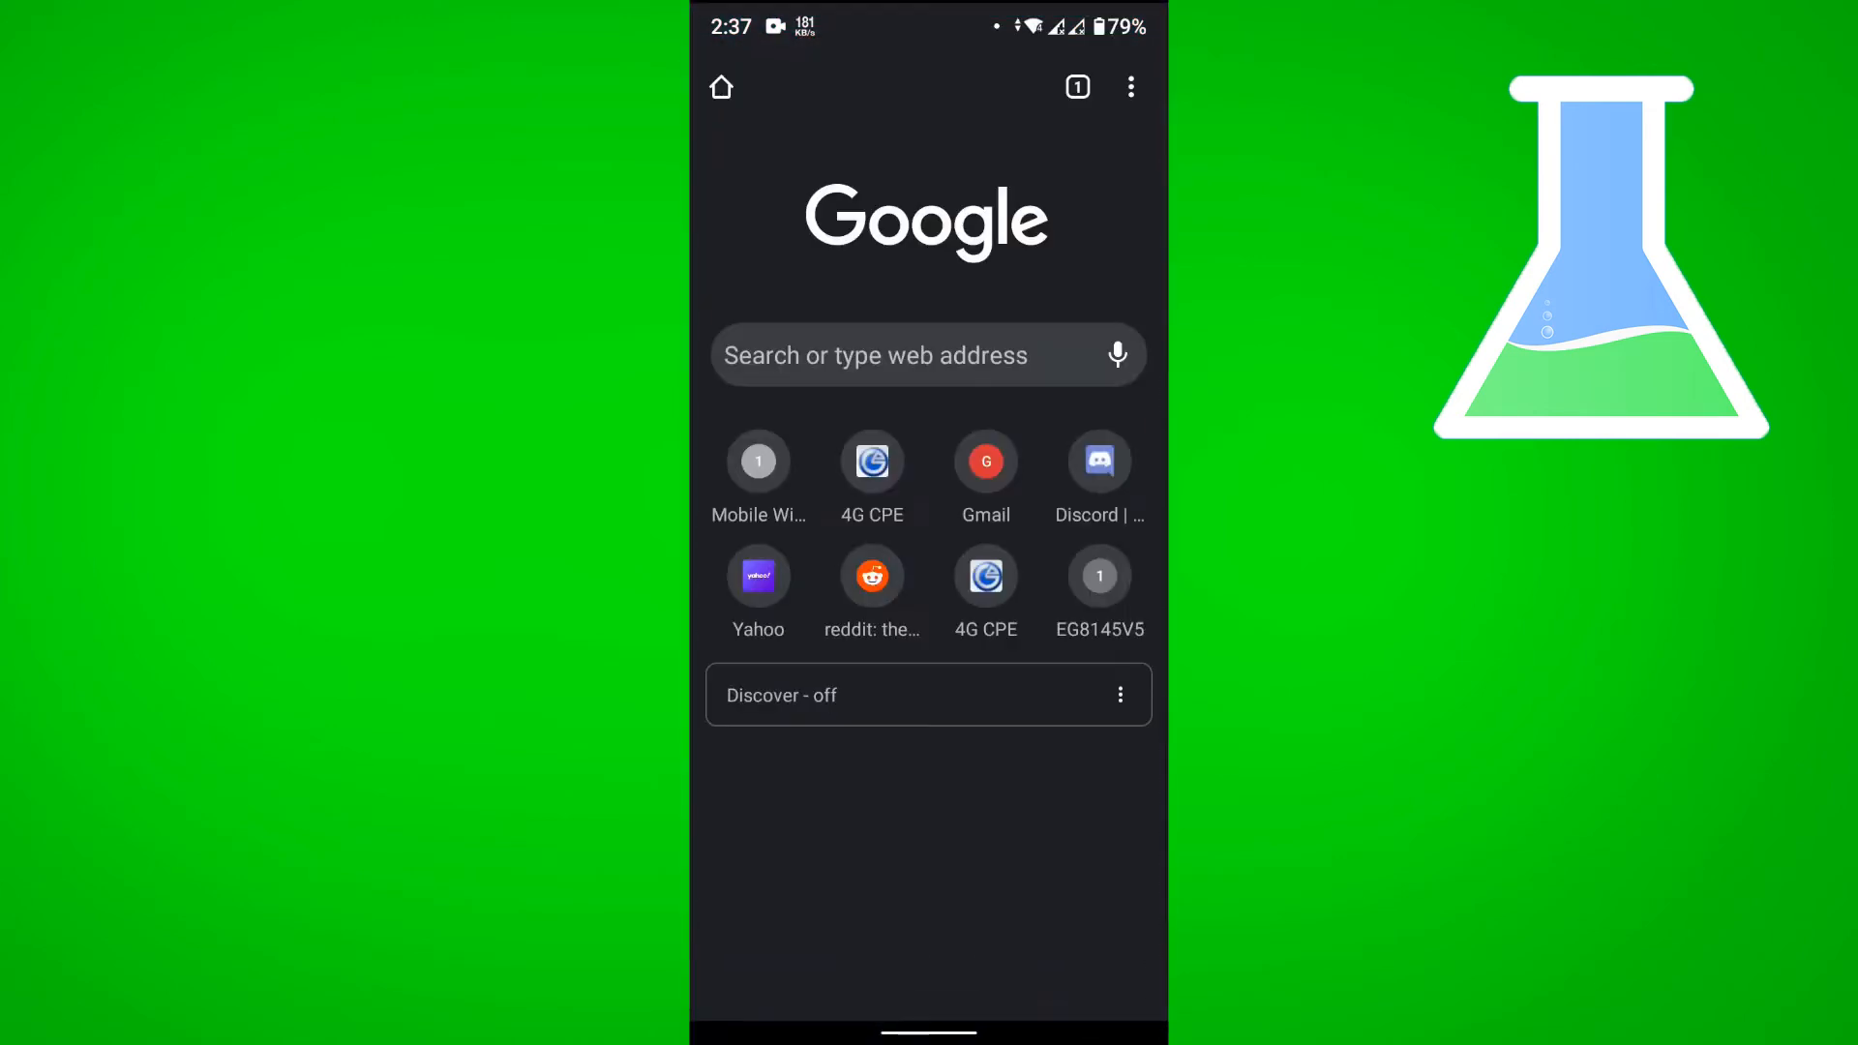
Search Google for 'steam' and load the store.steampowered.com homepage.
{"action": "left_click", "coordinate": [927, 354]}
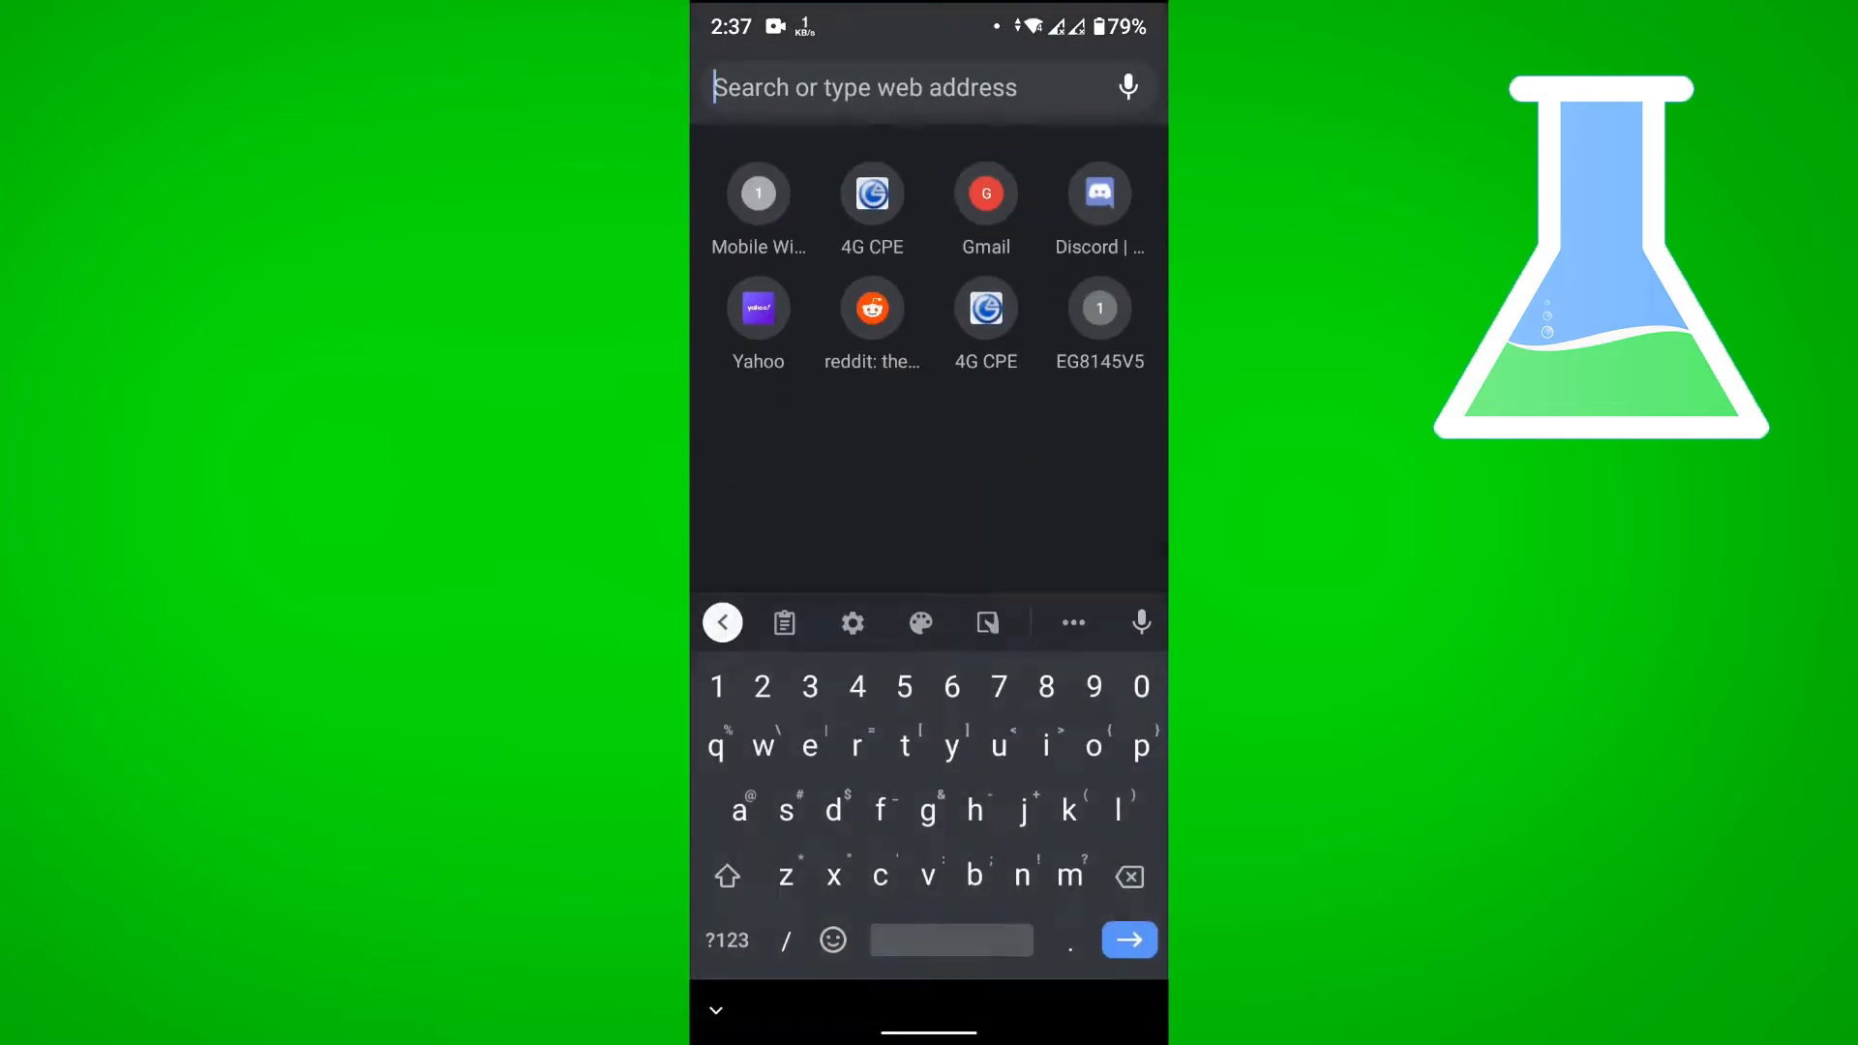
{"action": "type", "text": "stea"}
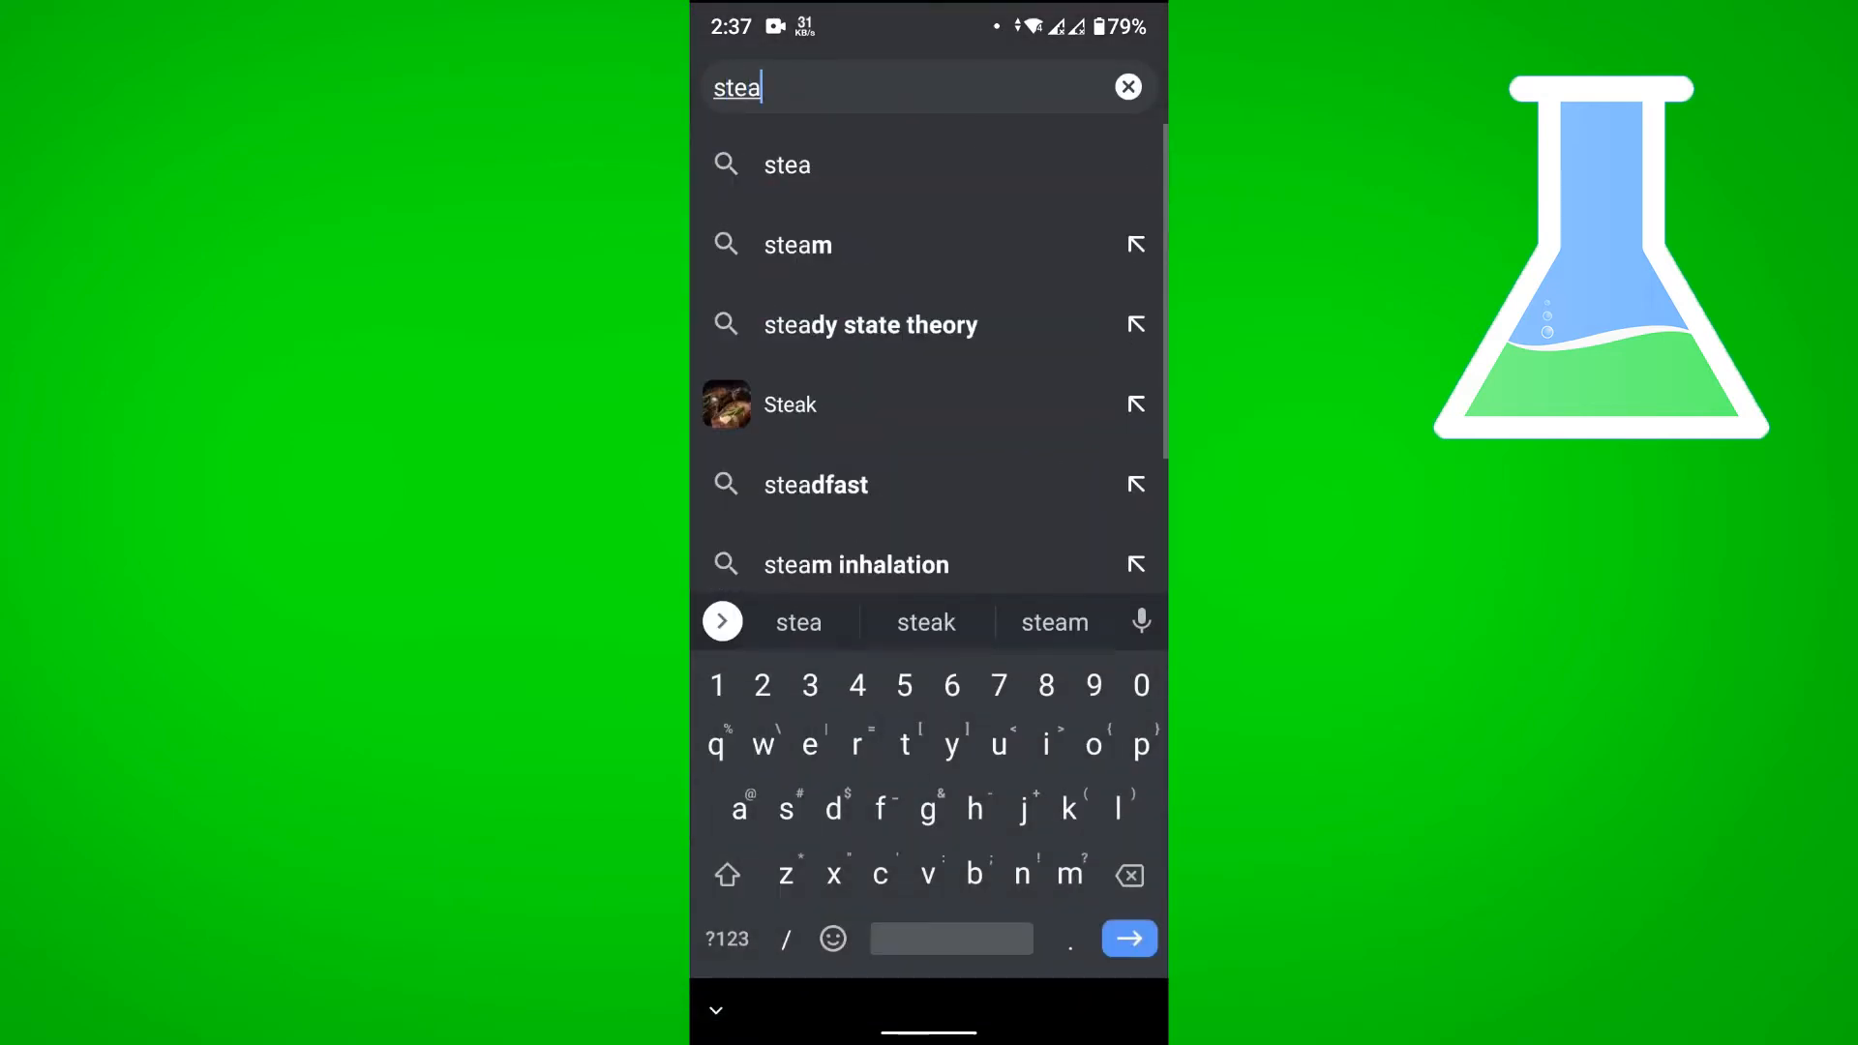
{"action": "left_click", "coordinate": [798, 244]}
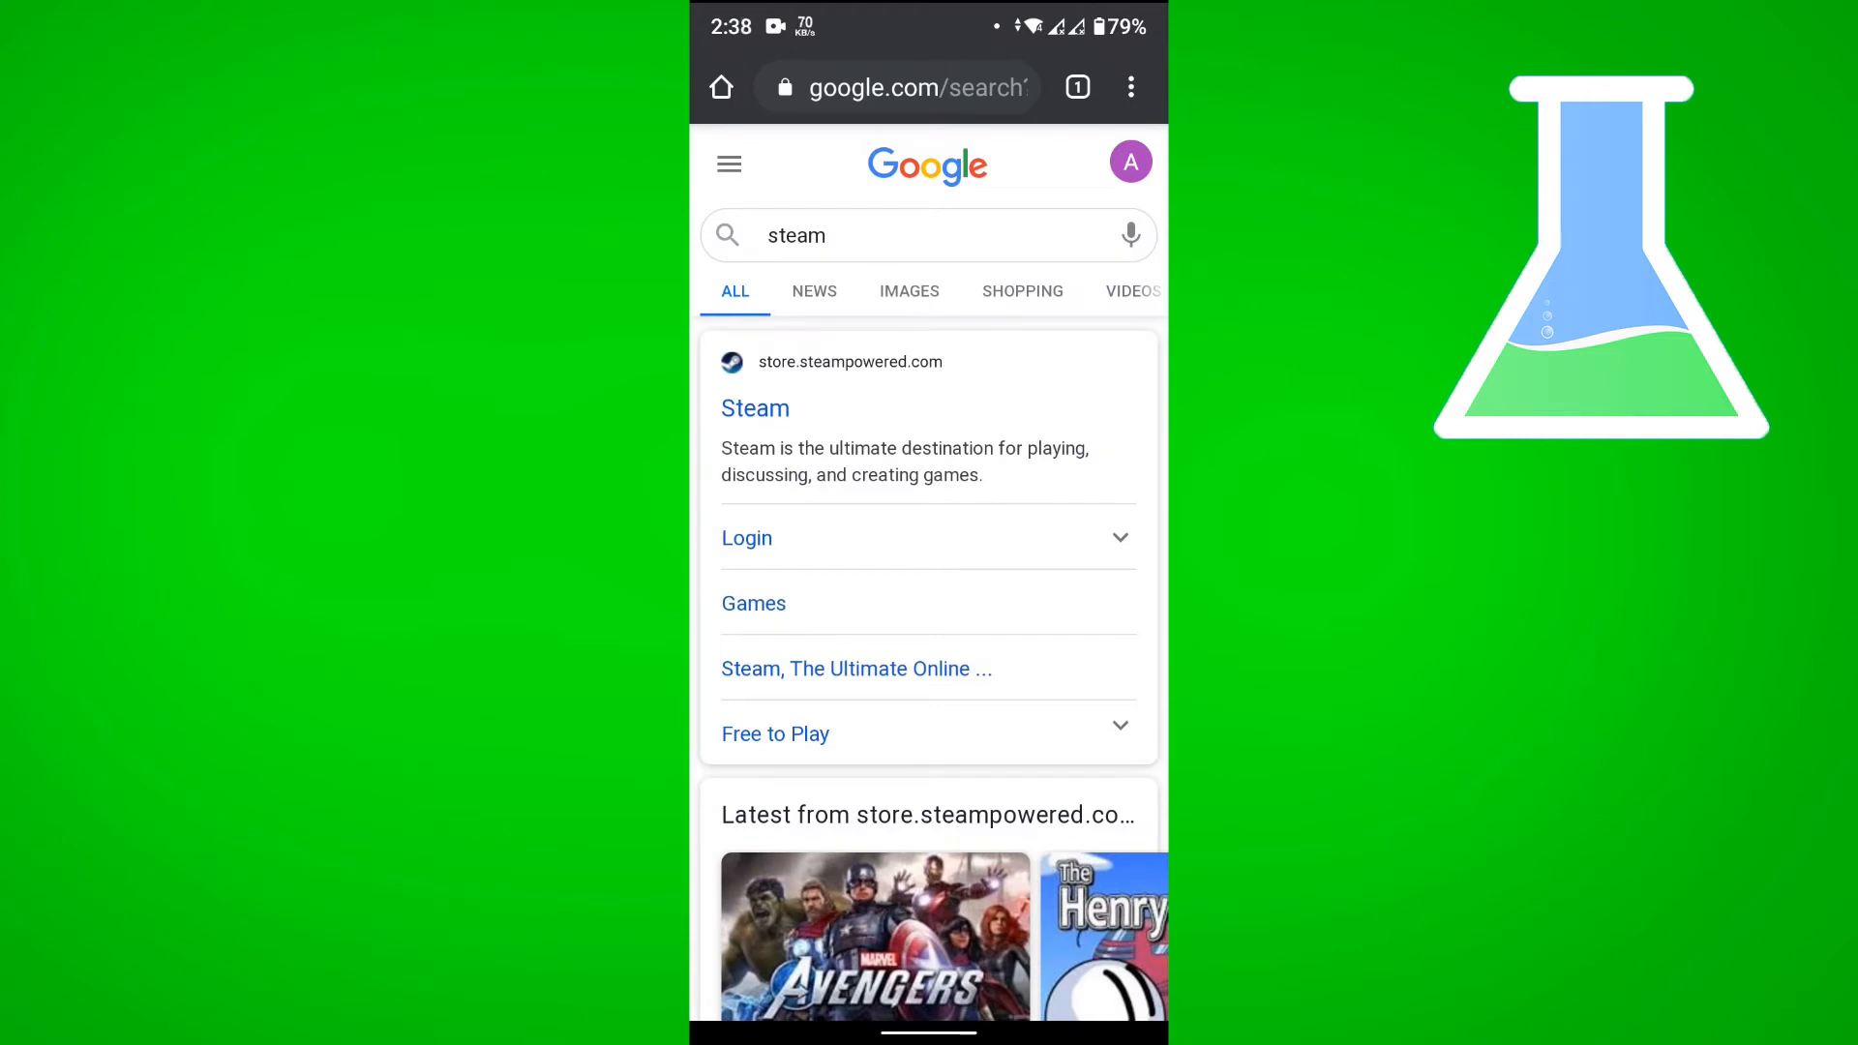
{"action": "left_click", "coordinate": [755, 409]}
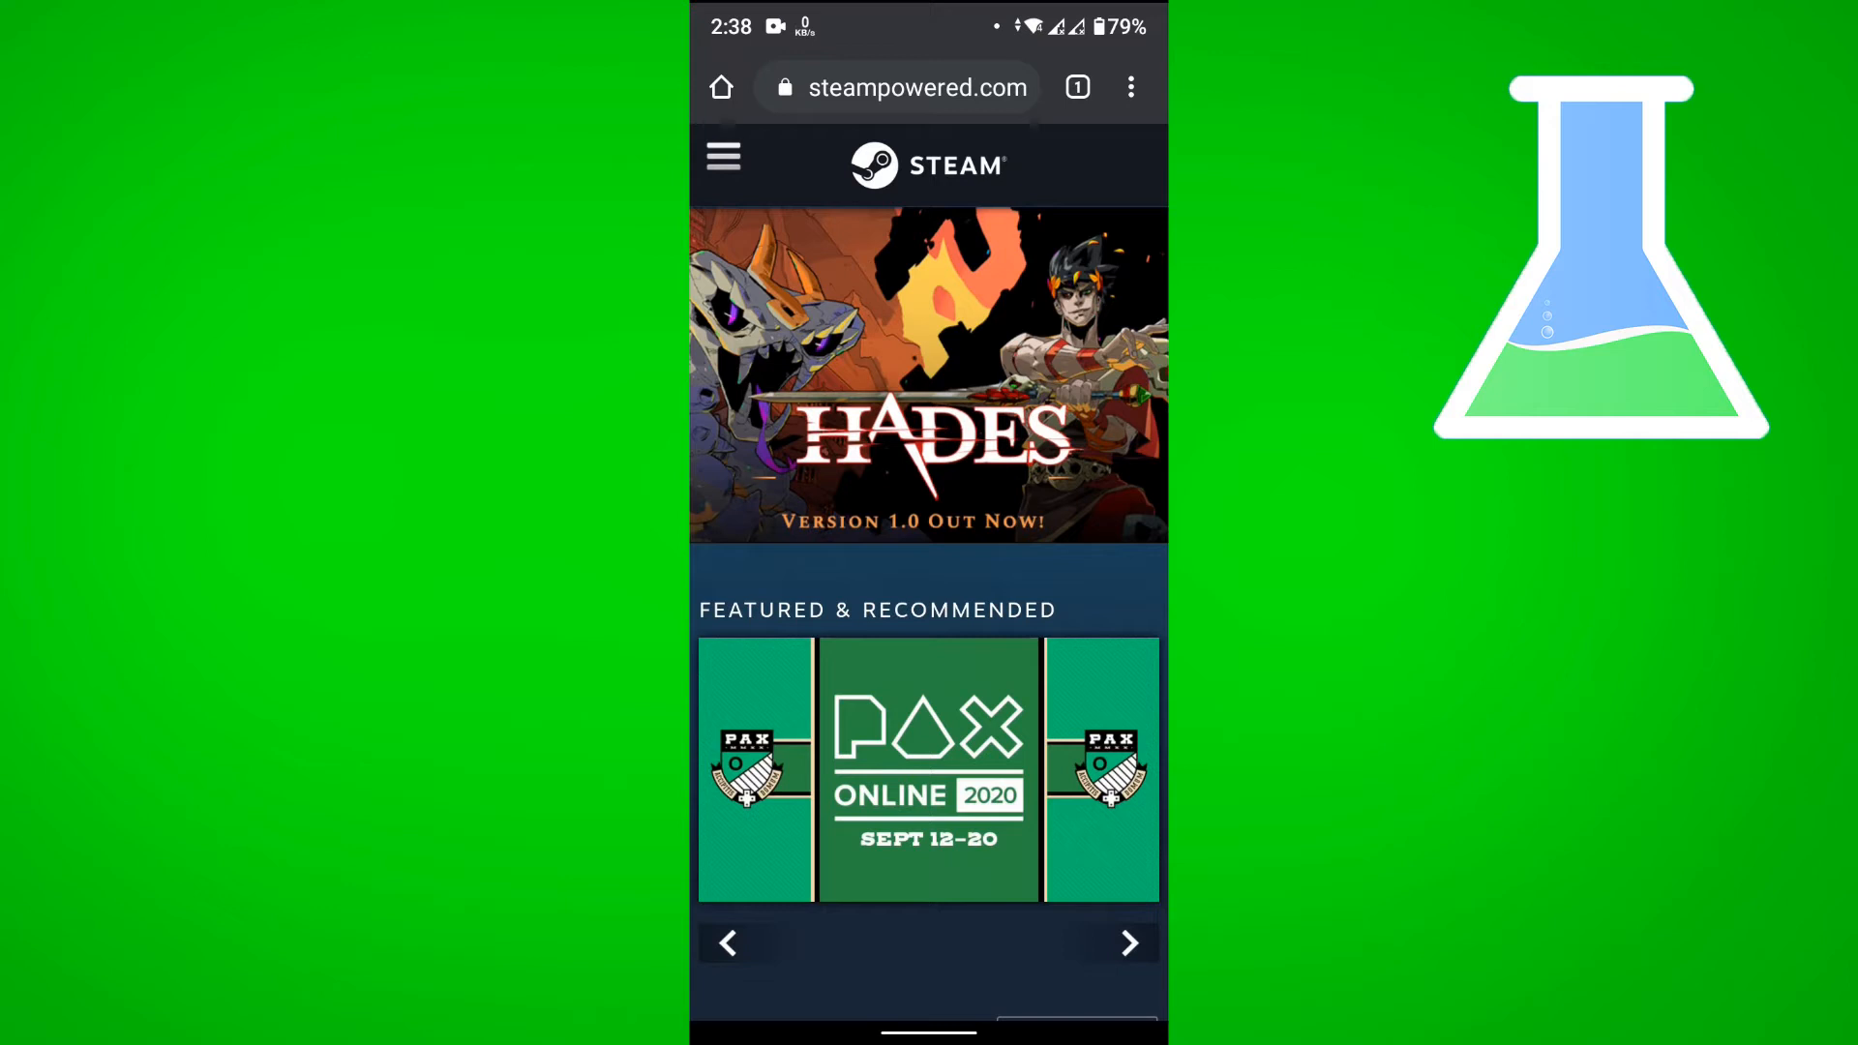
Reach the Steam login page via the site menu, scrolled to the Create account section.
{"action": "left_click", "coordinate": [722, 155]}
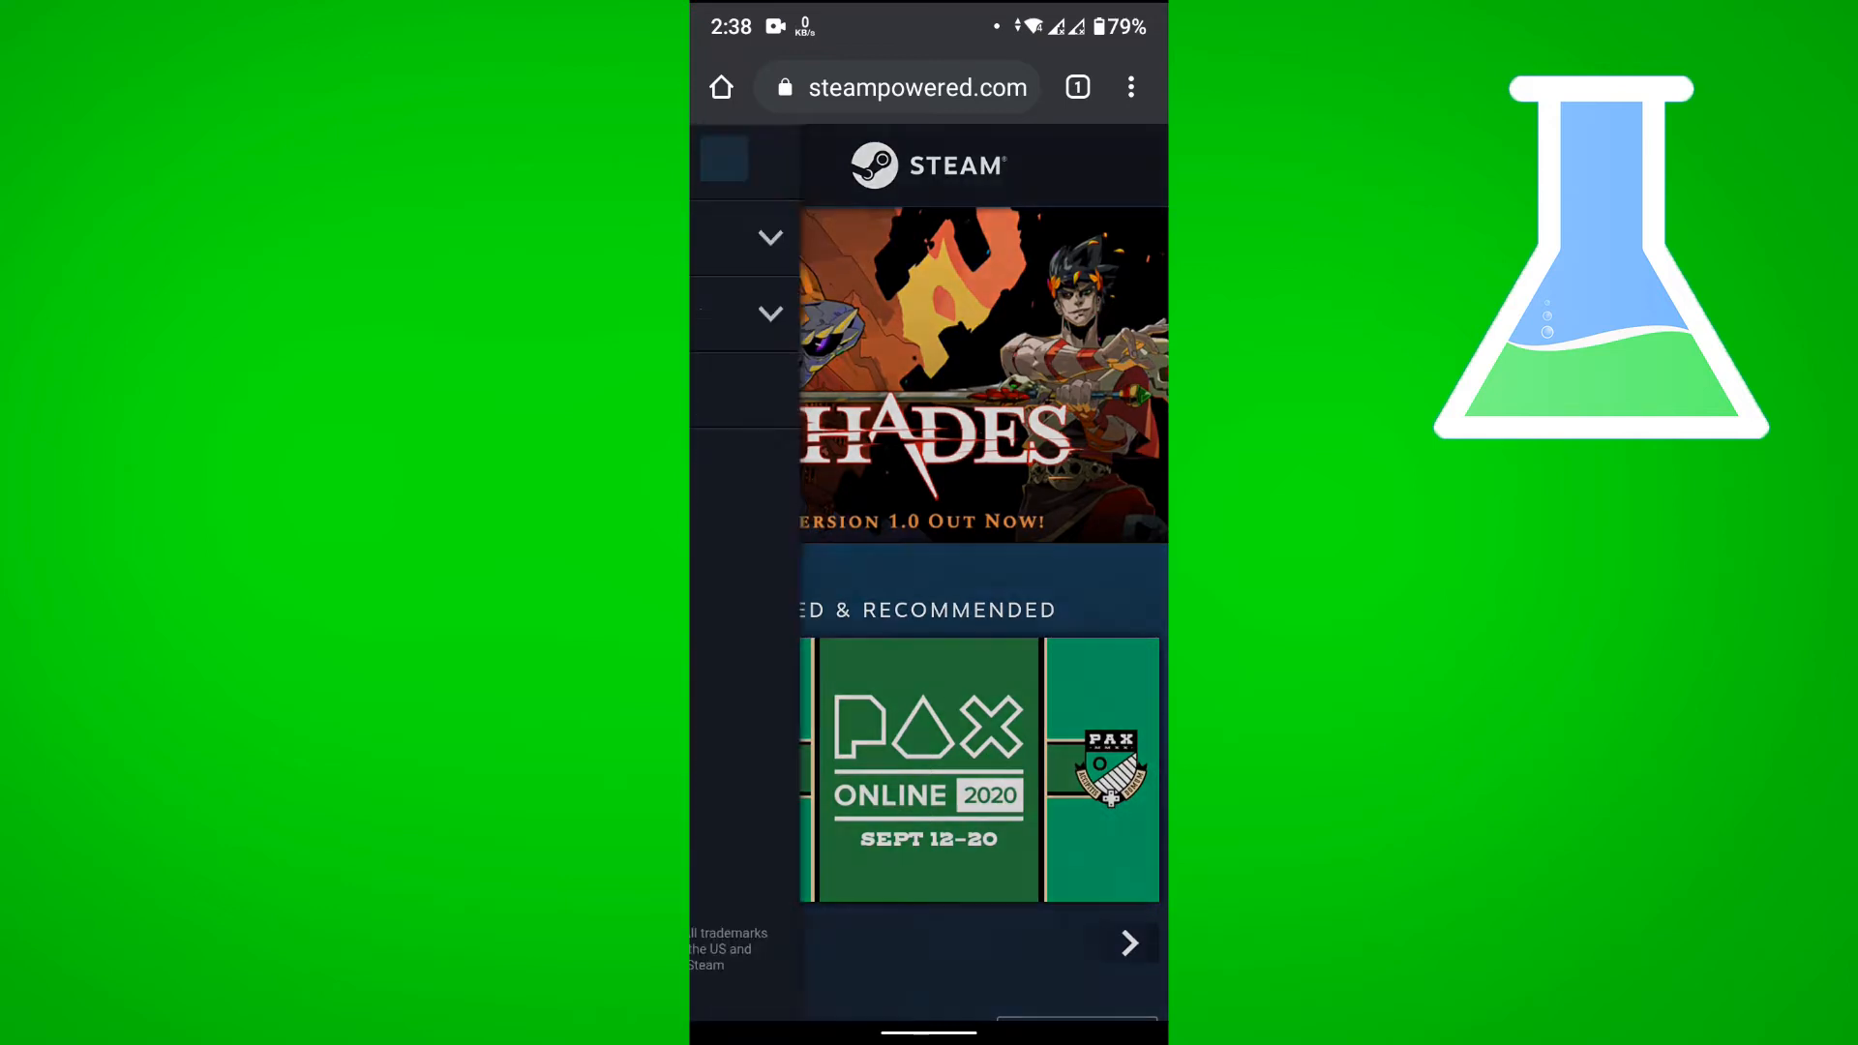
{"action": "left_click", "coordinate": [722, 161]}
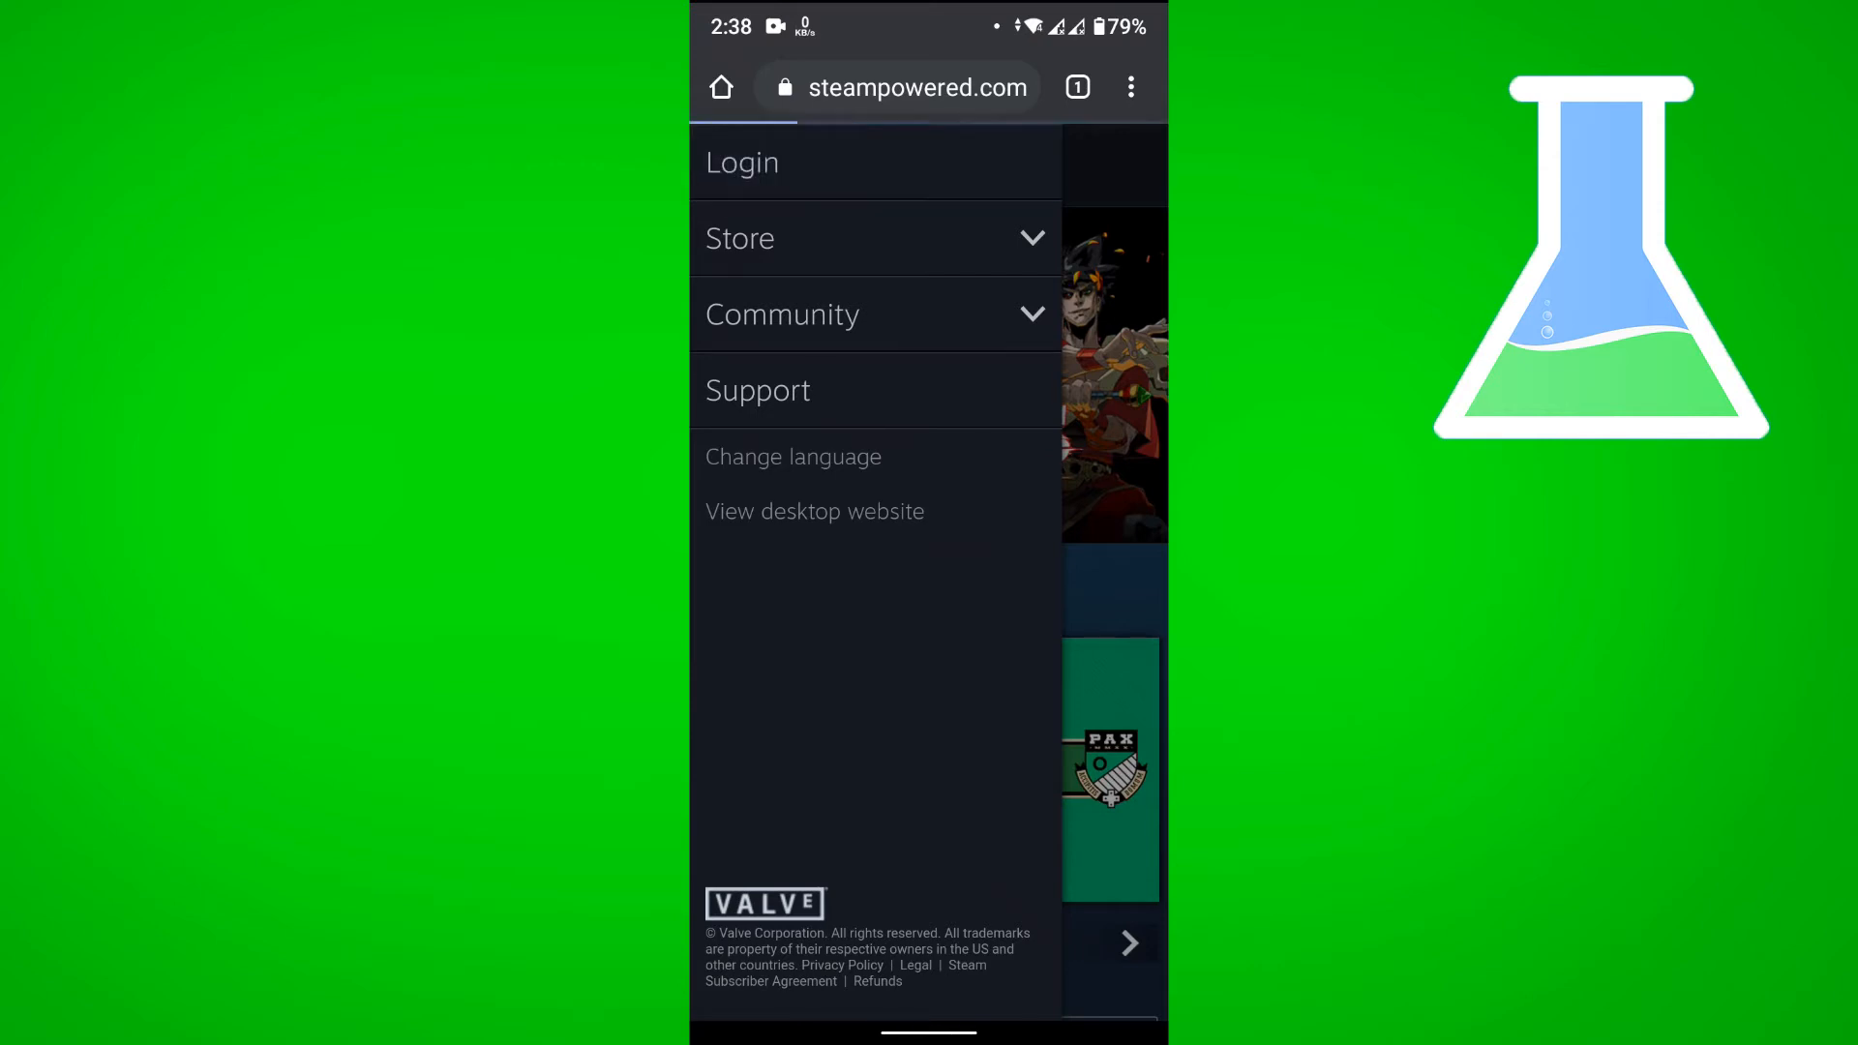
{"action": "left_click", "coordinate": [741, 163]}
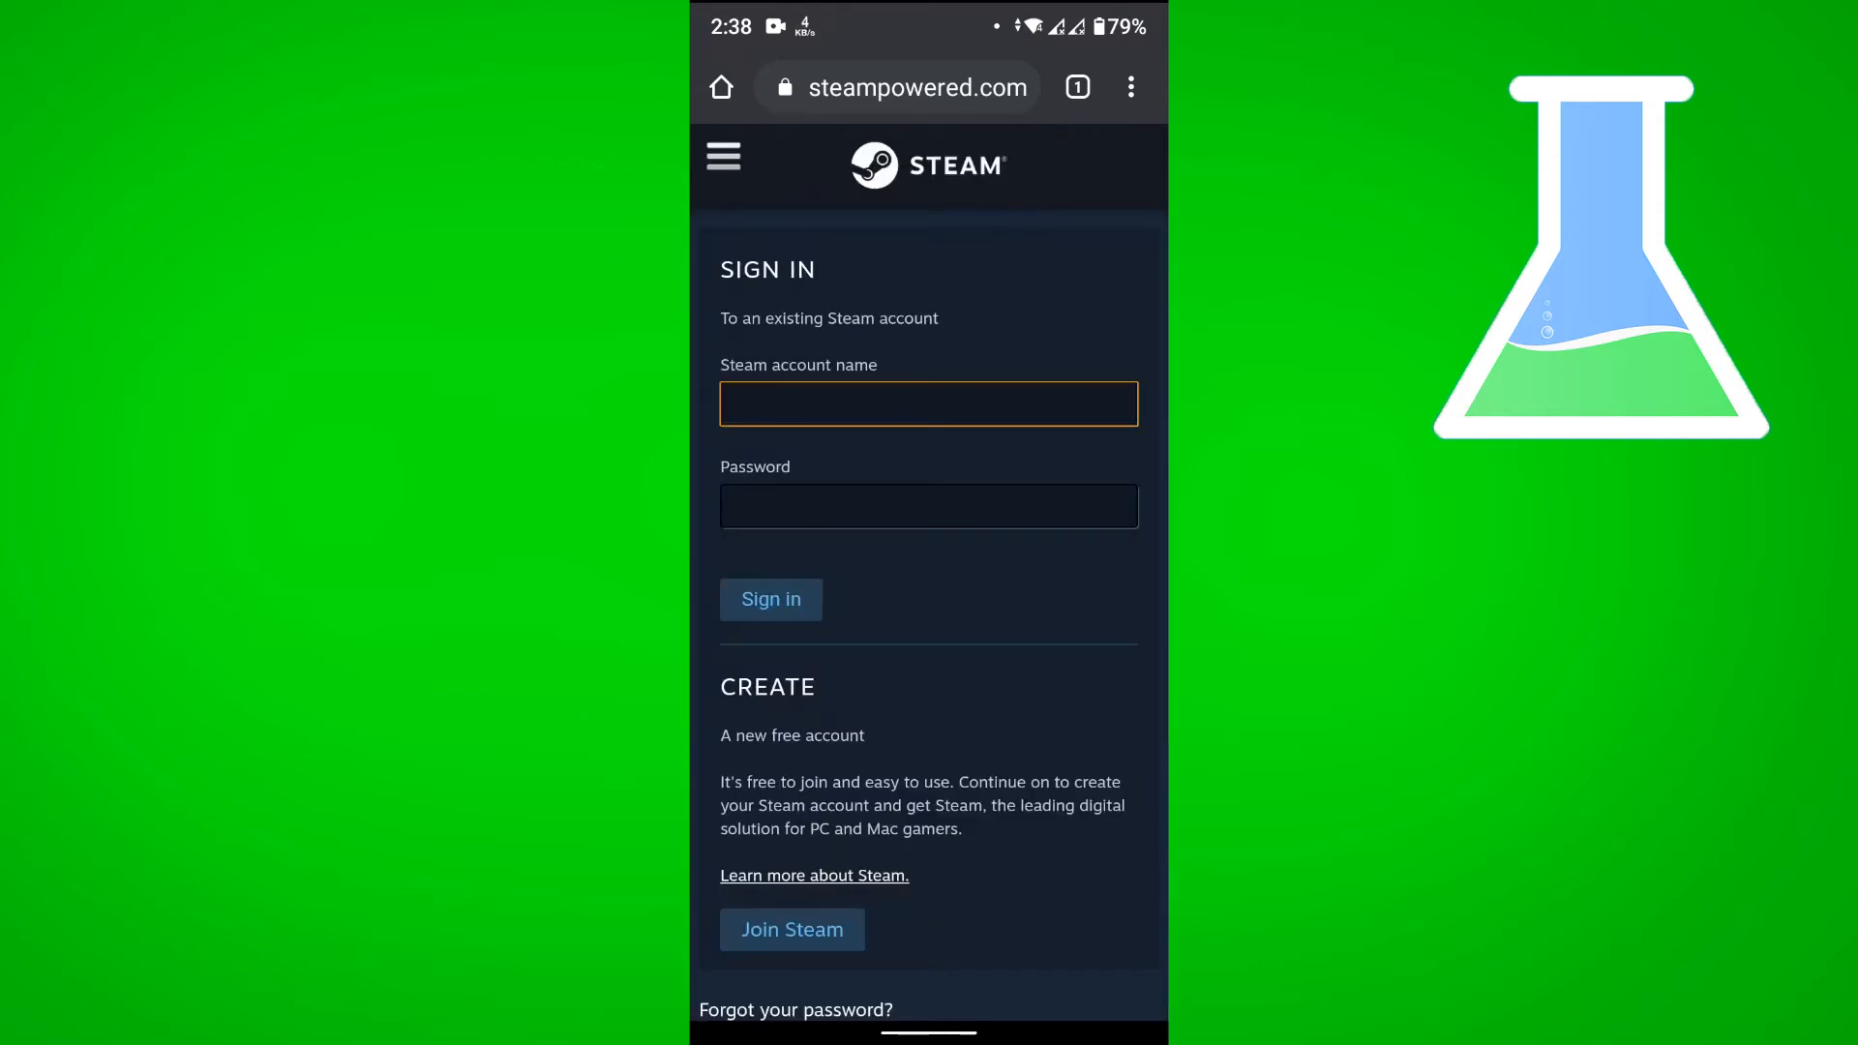
{"action": "scroll", "scroll_direction": "down", "scroll_amount": 3}
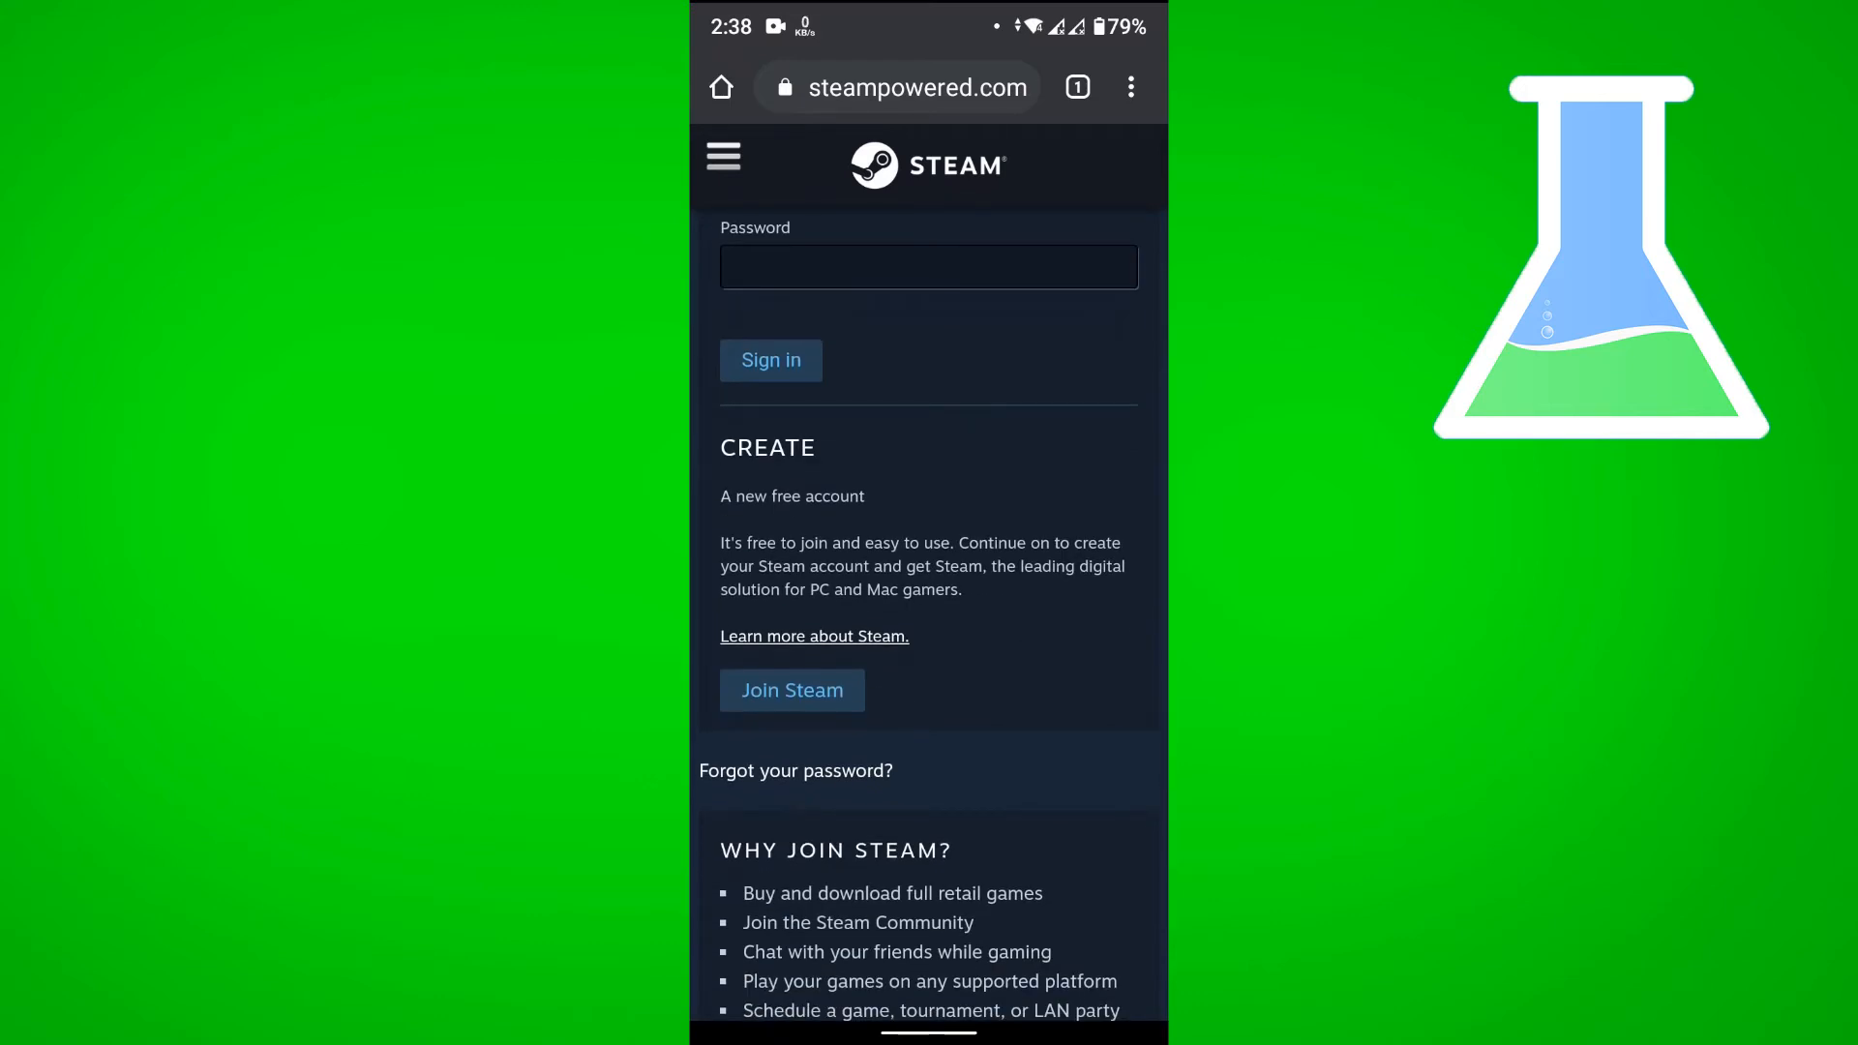
{"action": "left_click", "coordinate": [791, 689]}
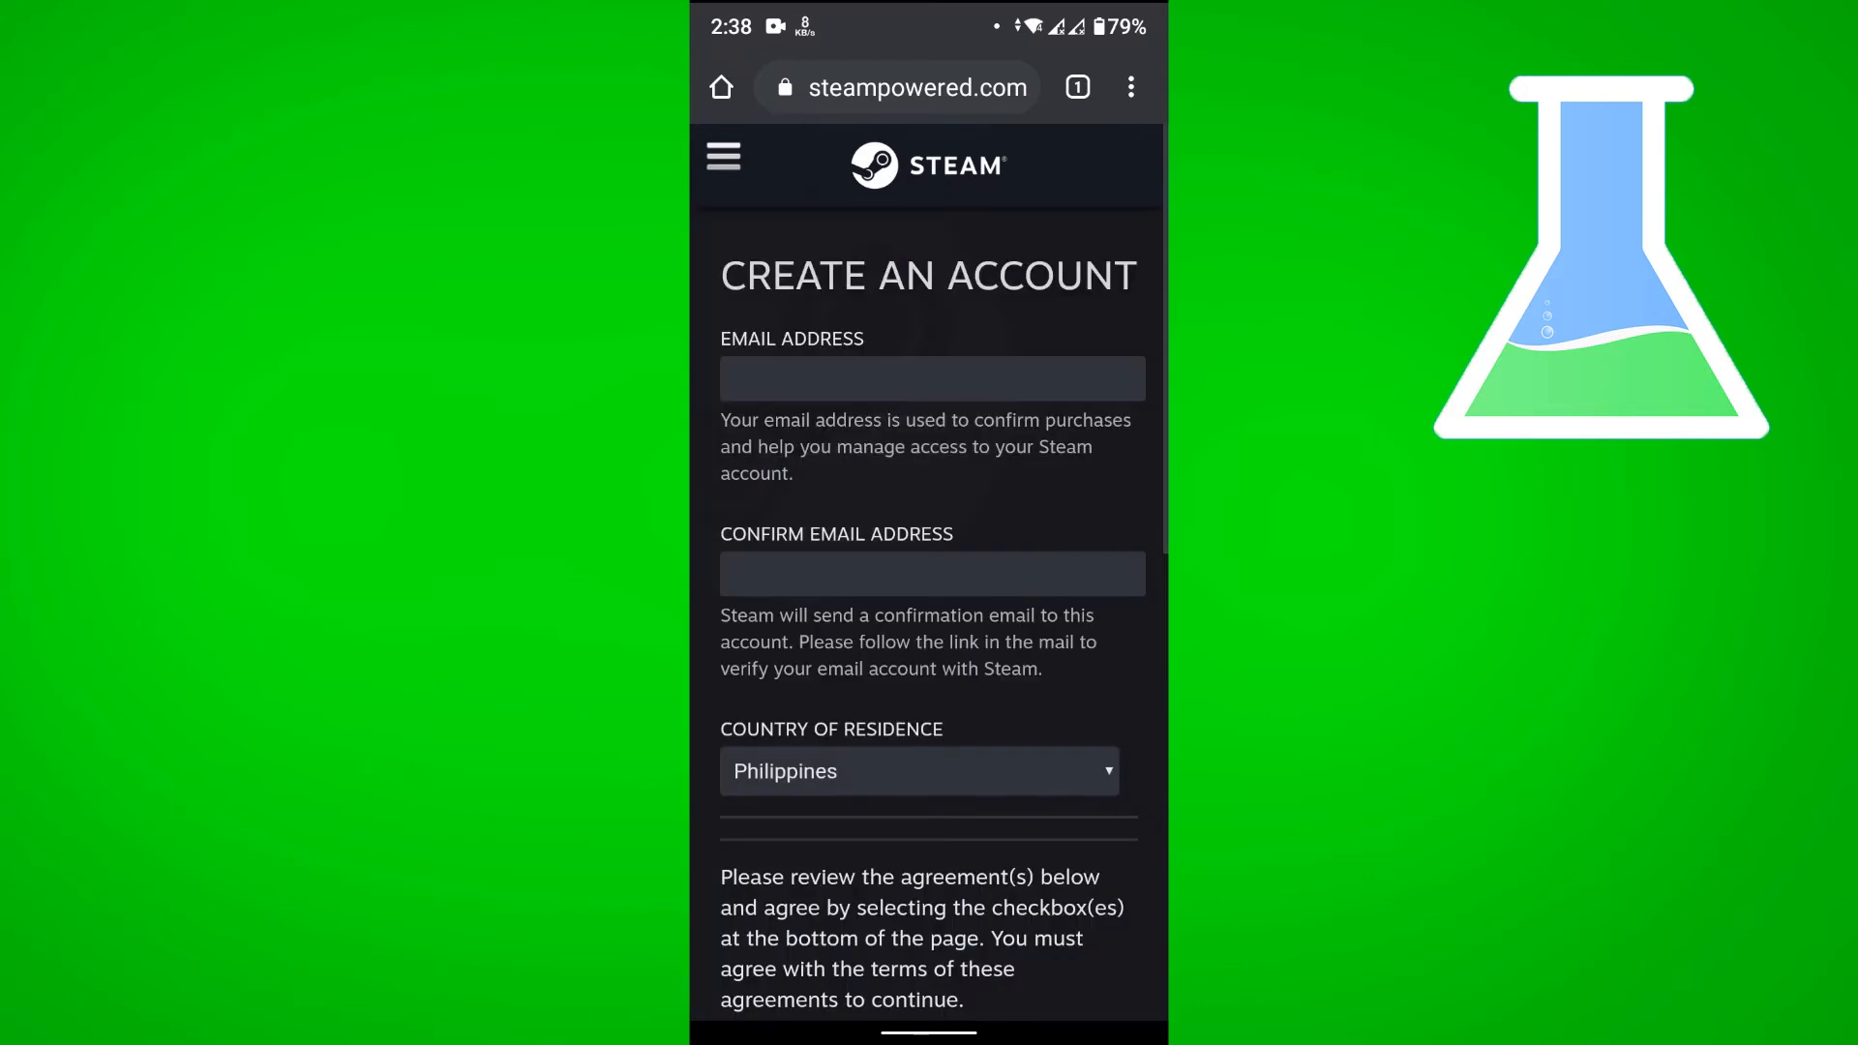
{"action": "left_click", "coordinate": [931, 378]}
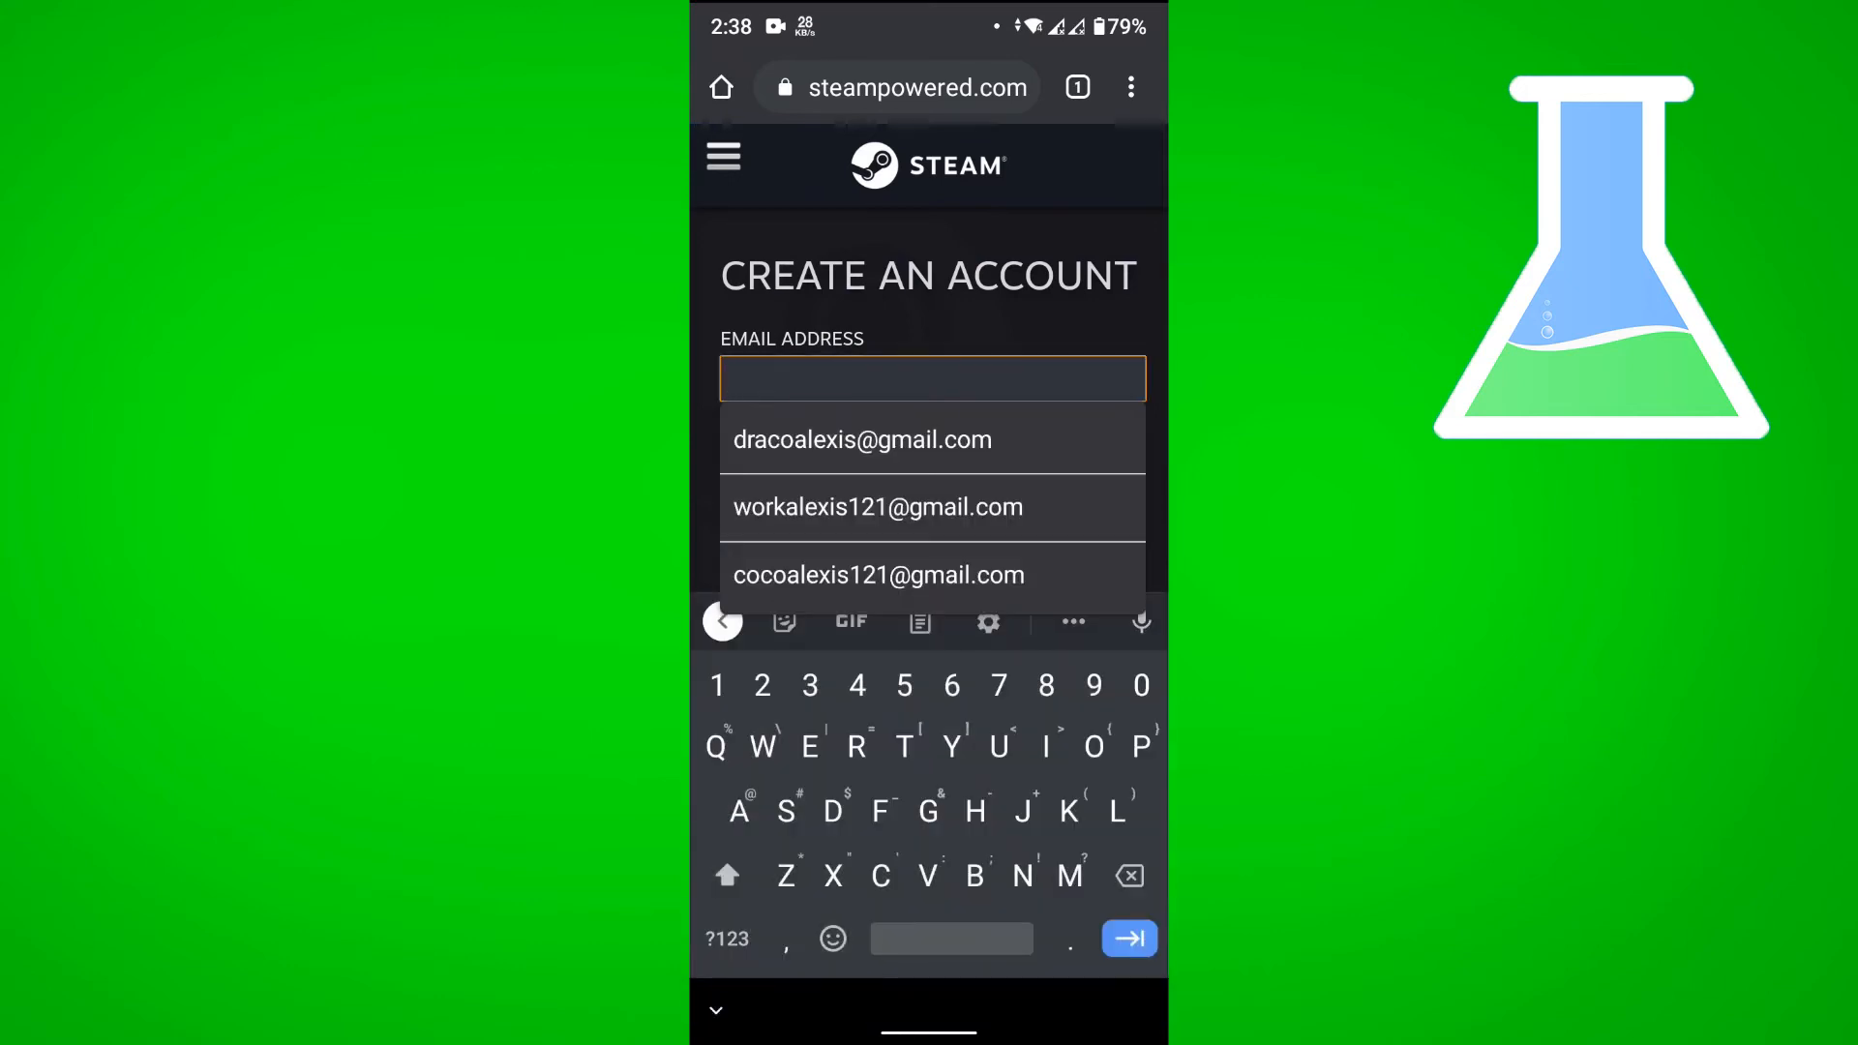
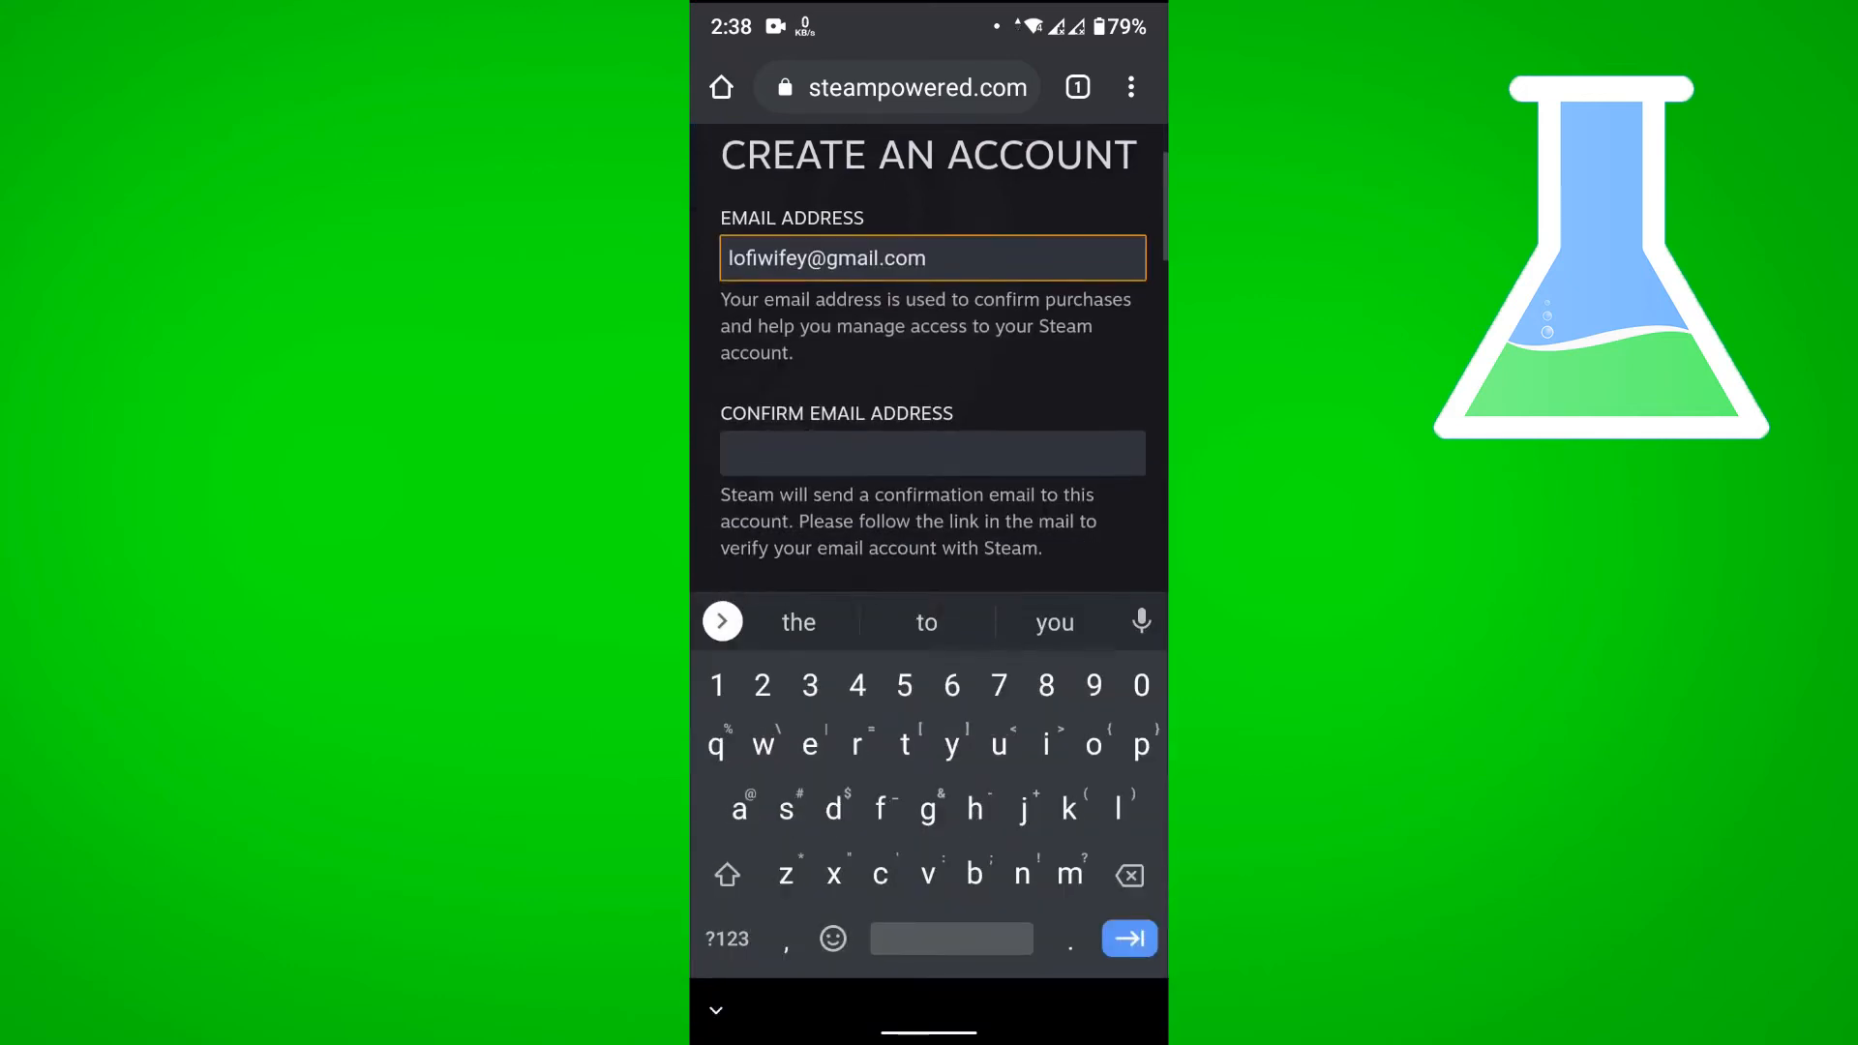
{"action": "left_click", "coordinate": [931, 453]}
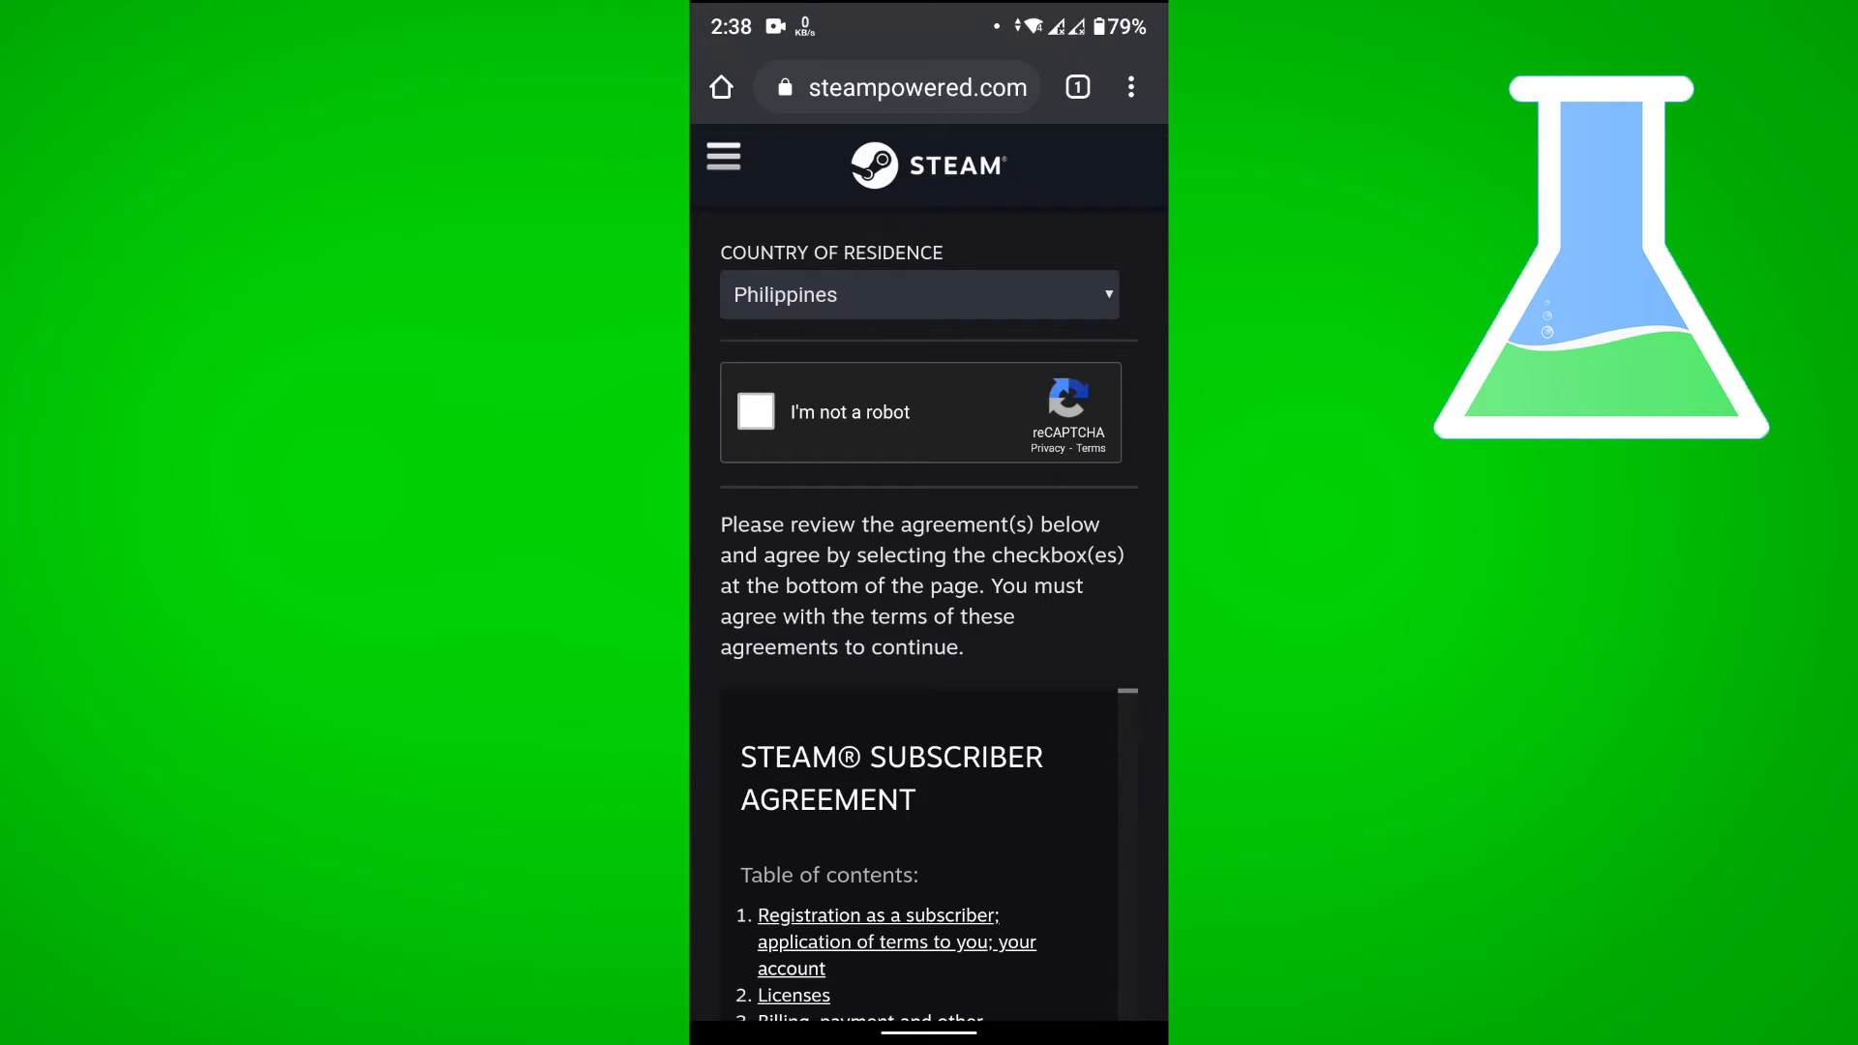
Pass the 'I'm not a robot' check by solving the tractor image challenge.
{"action": "left_click", "coordinate": [754, 410]}
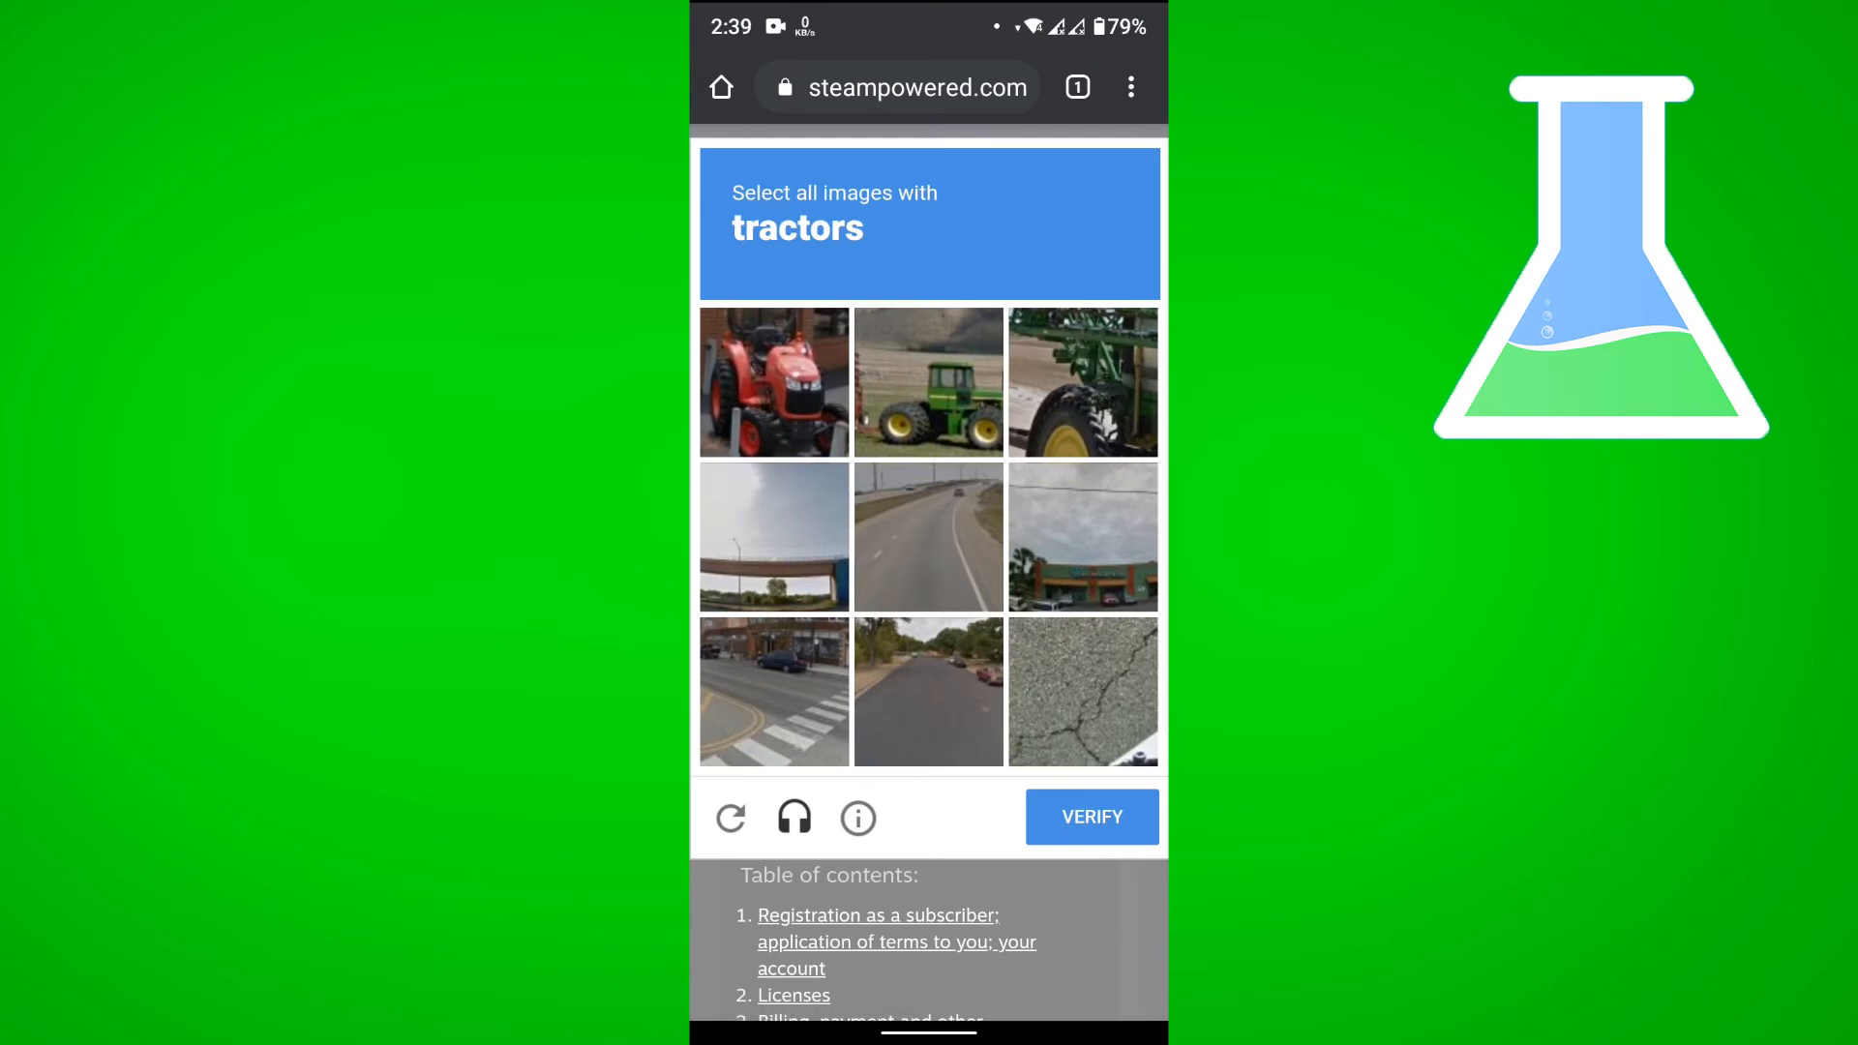
{"action": "left_click", "coordinate": [1089, 817]}
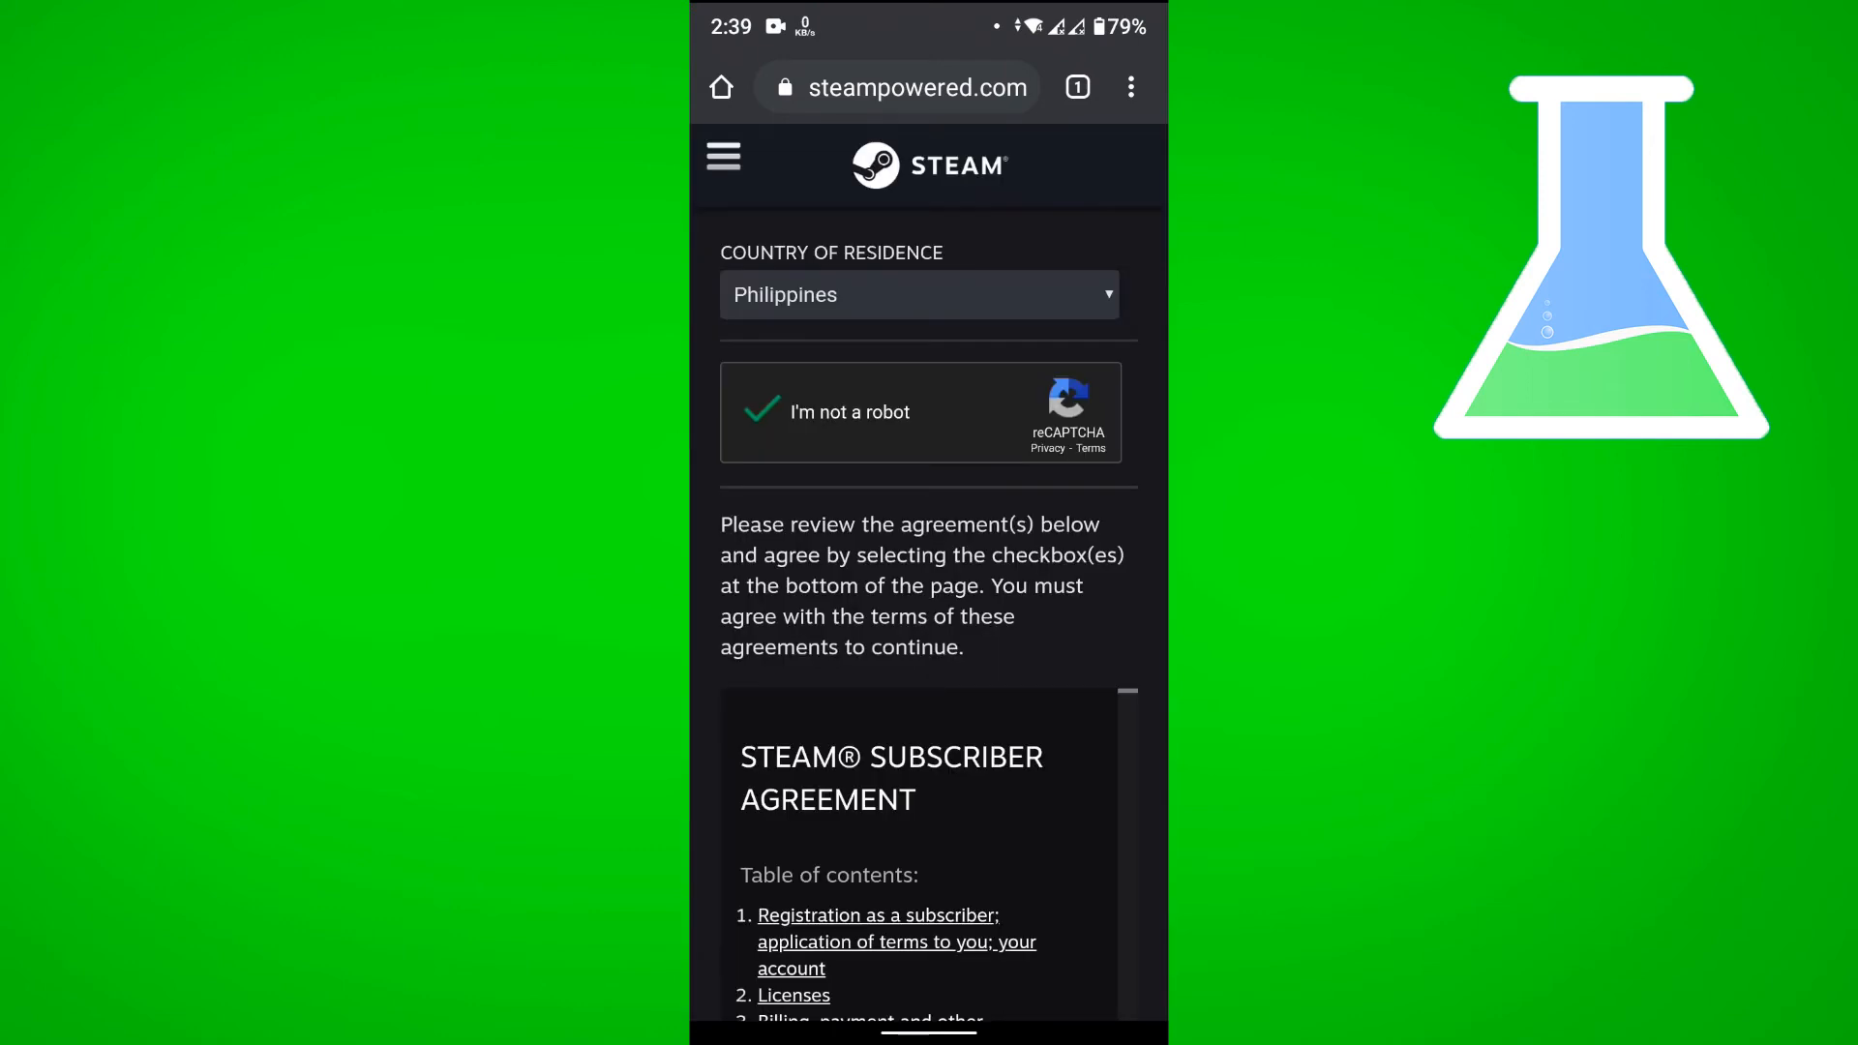
{"action": "scroll", "scroll_direction": "down", "scroll_amount": 3}
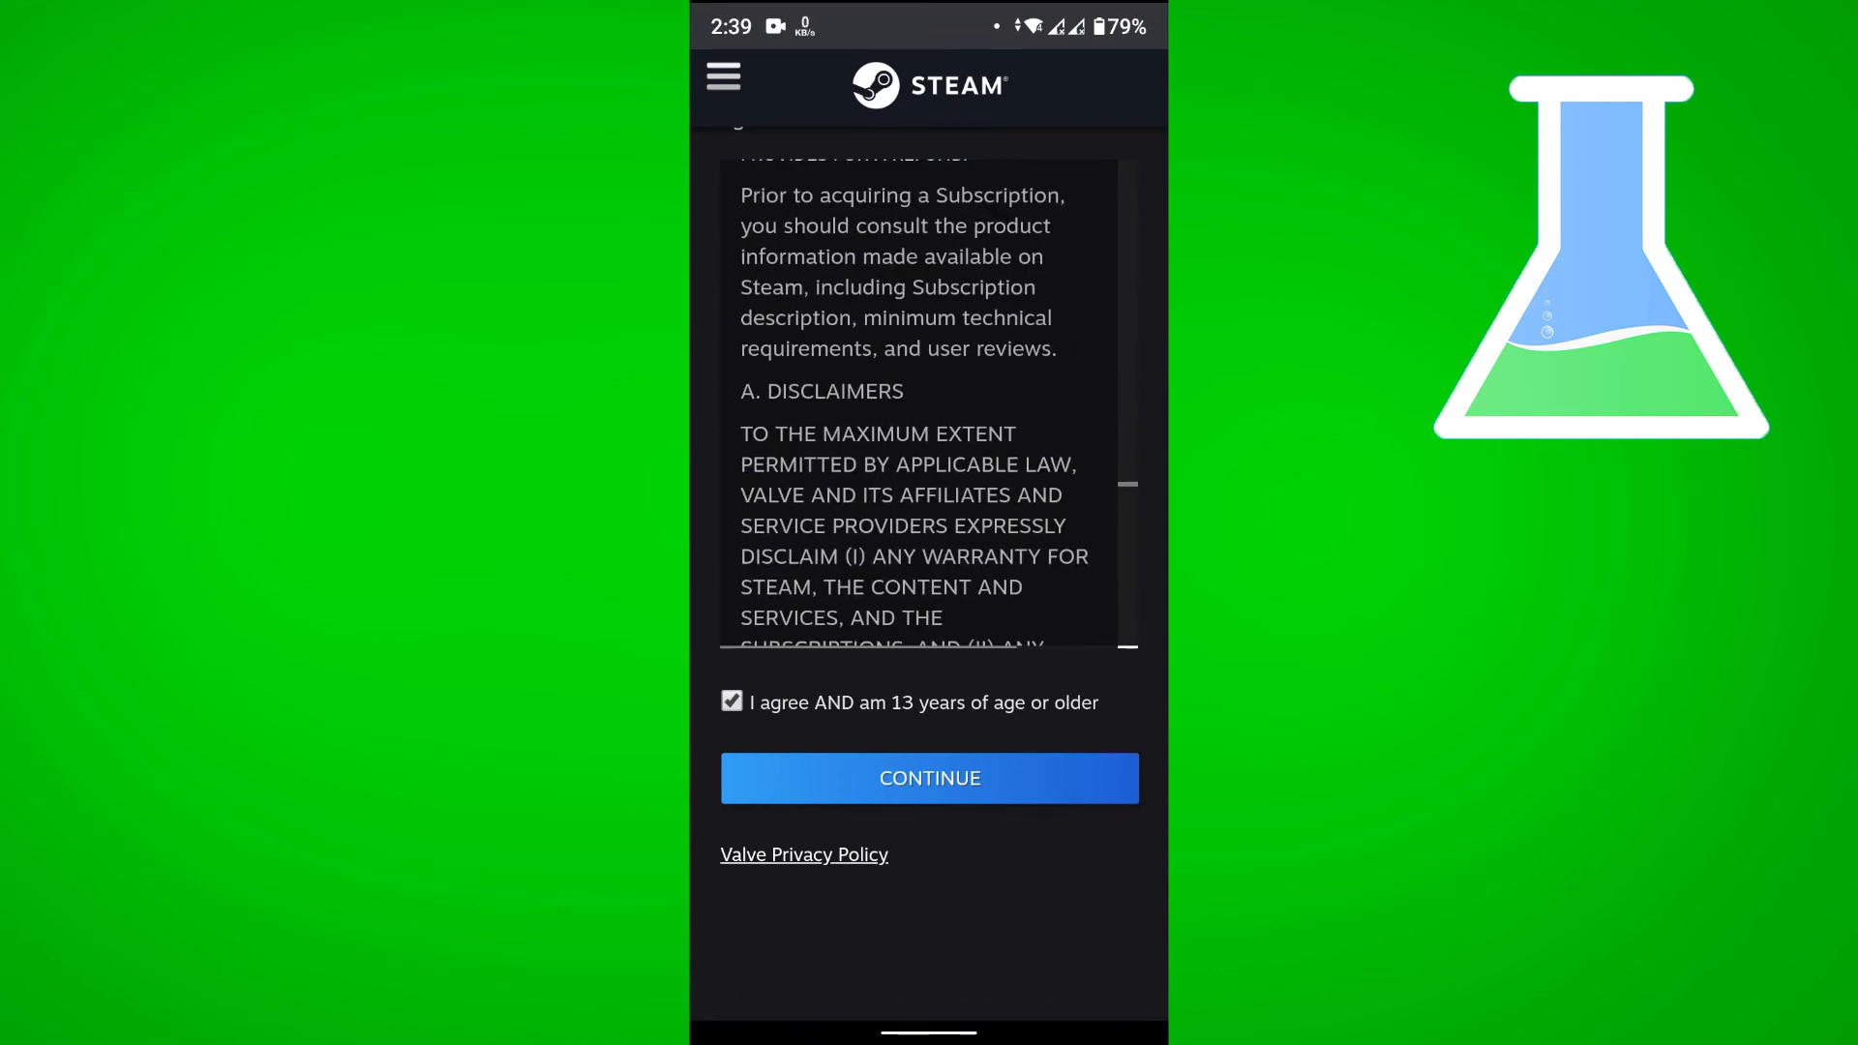
Submit the sign-up form with the age agreement ticked, reaching Verify Your Email.
{"action": "left_click", "coordinate": [929, 778]}
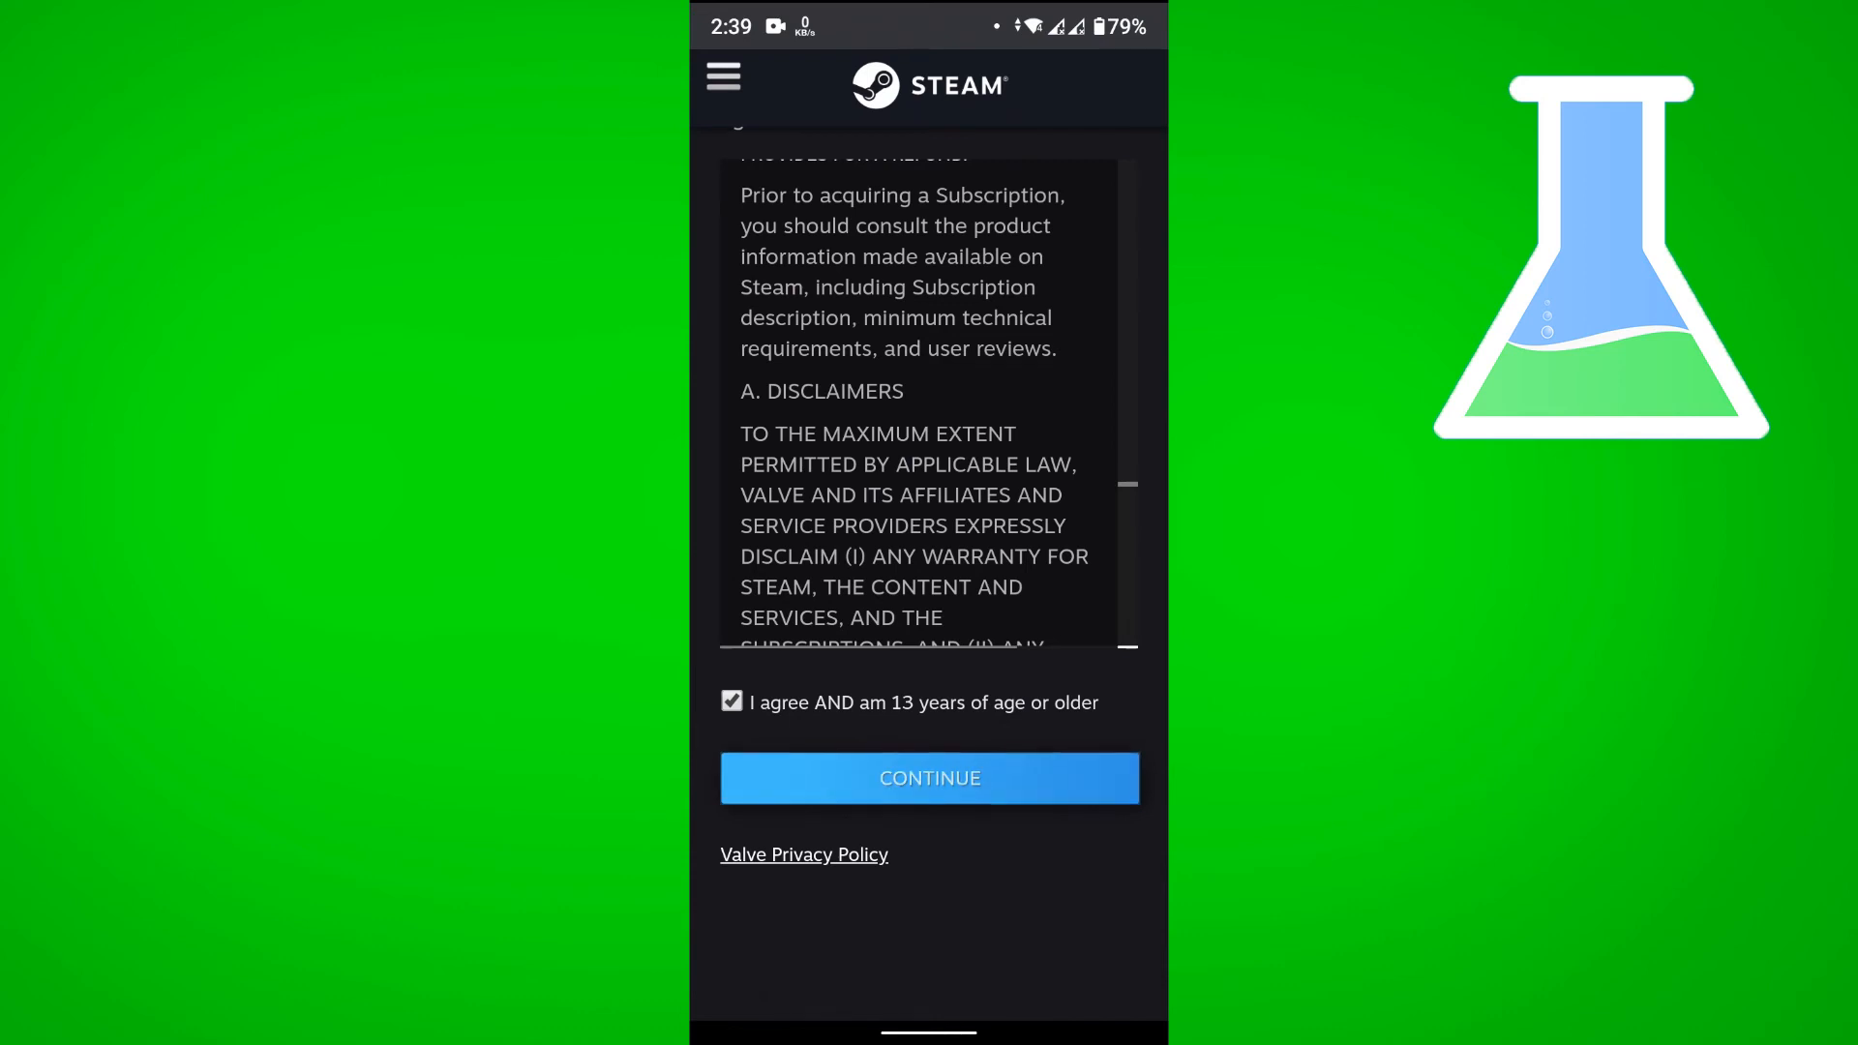
{"action": "left_click", "coordinate": [929, 779]}
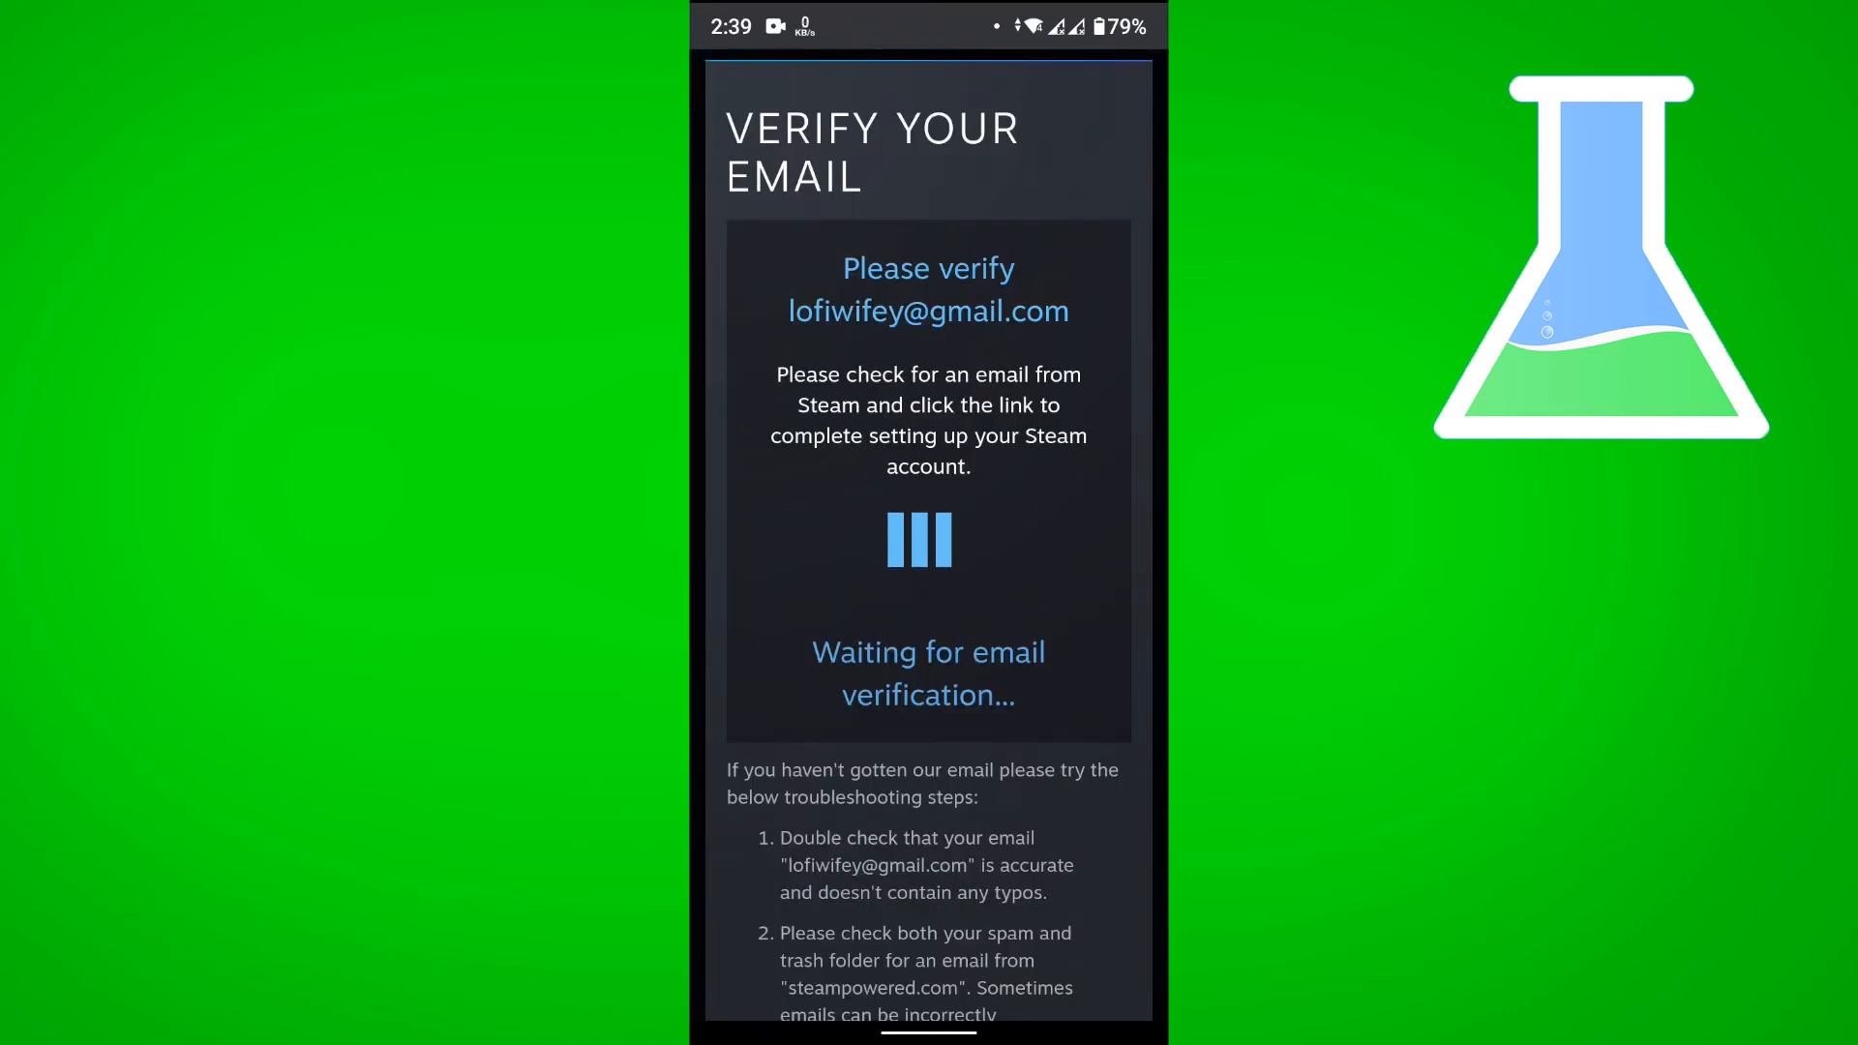